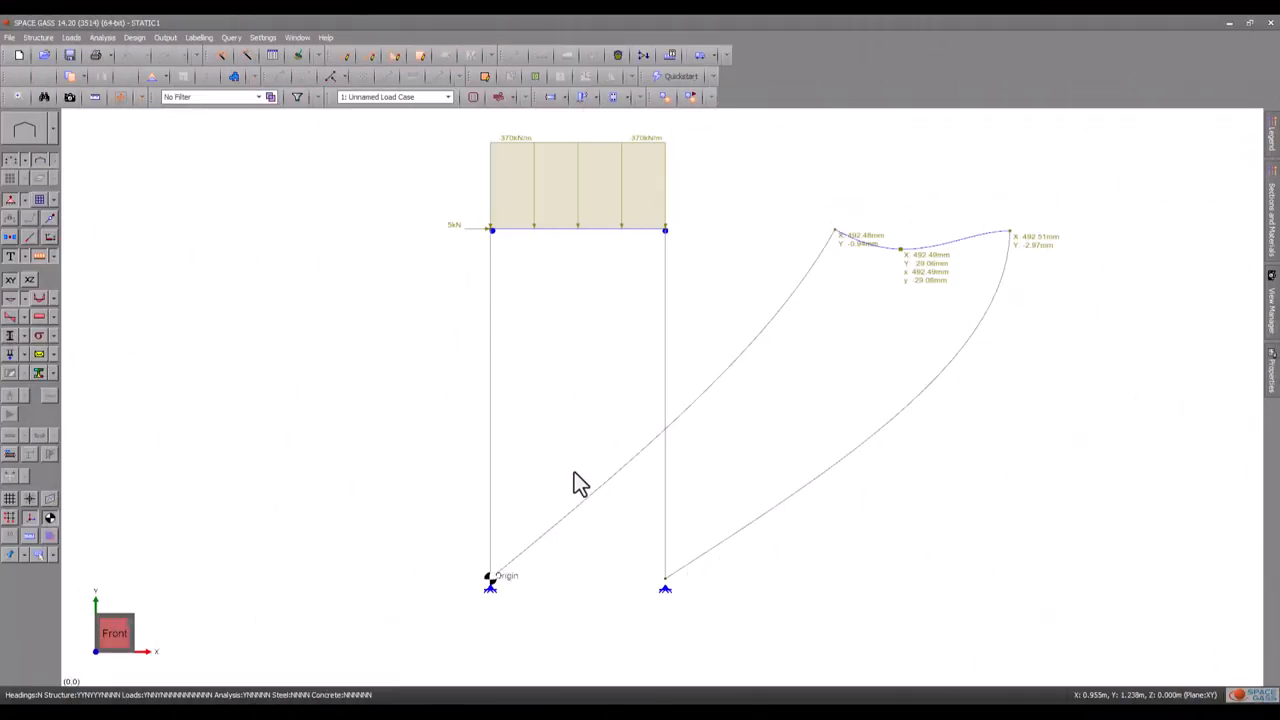
mouse_move(595, 544)
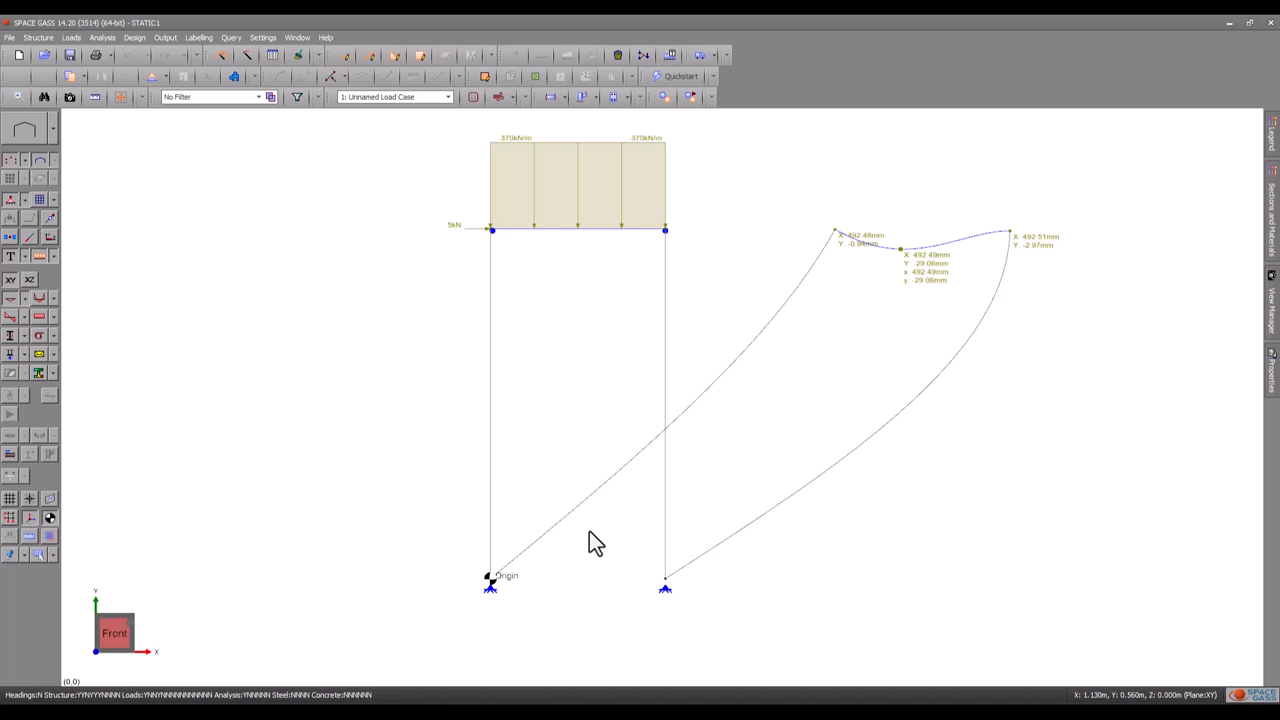
Step: Run the buckling analysis with current settings, giving load case 1 a lowest factor of 1.074
click(100, 34)
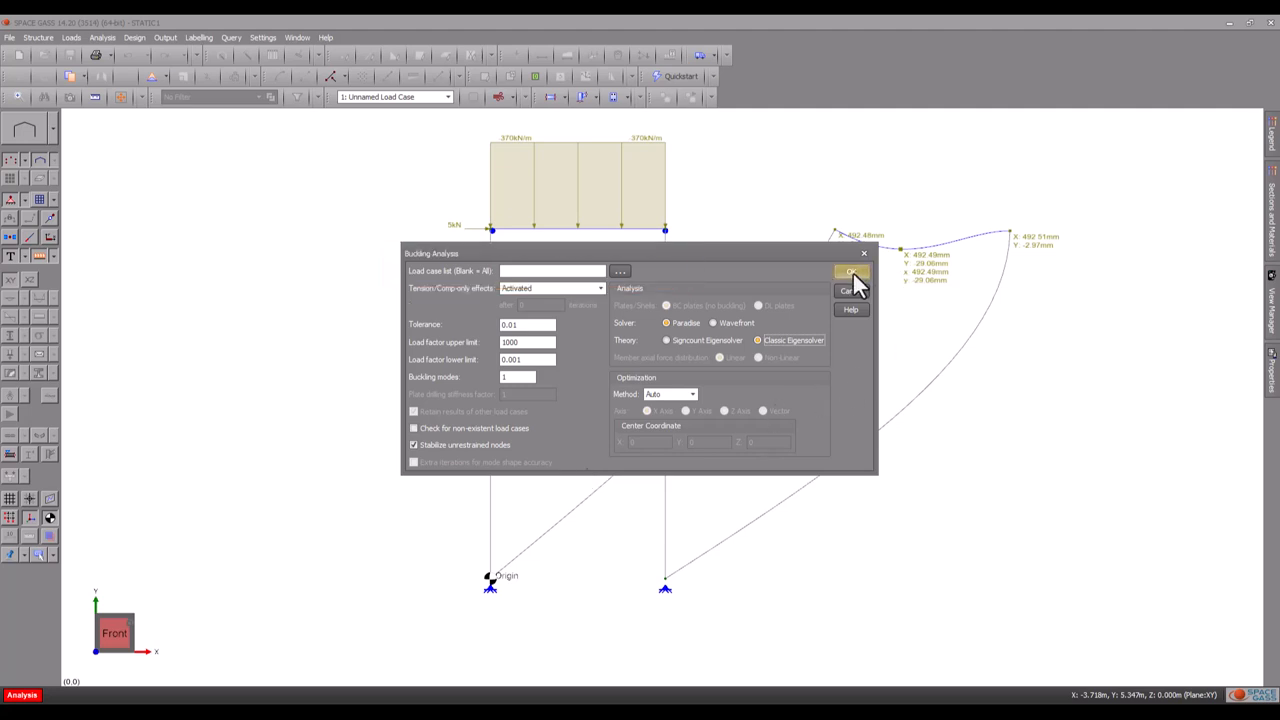
click(851, 271)
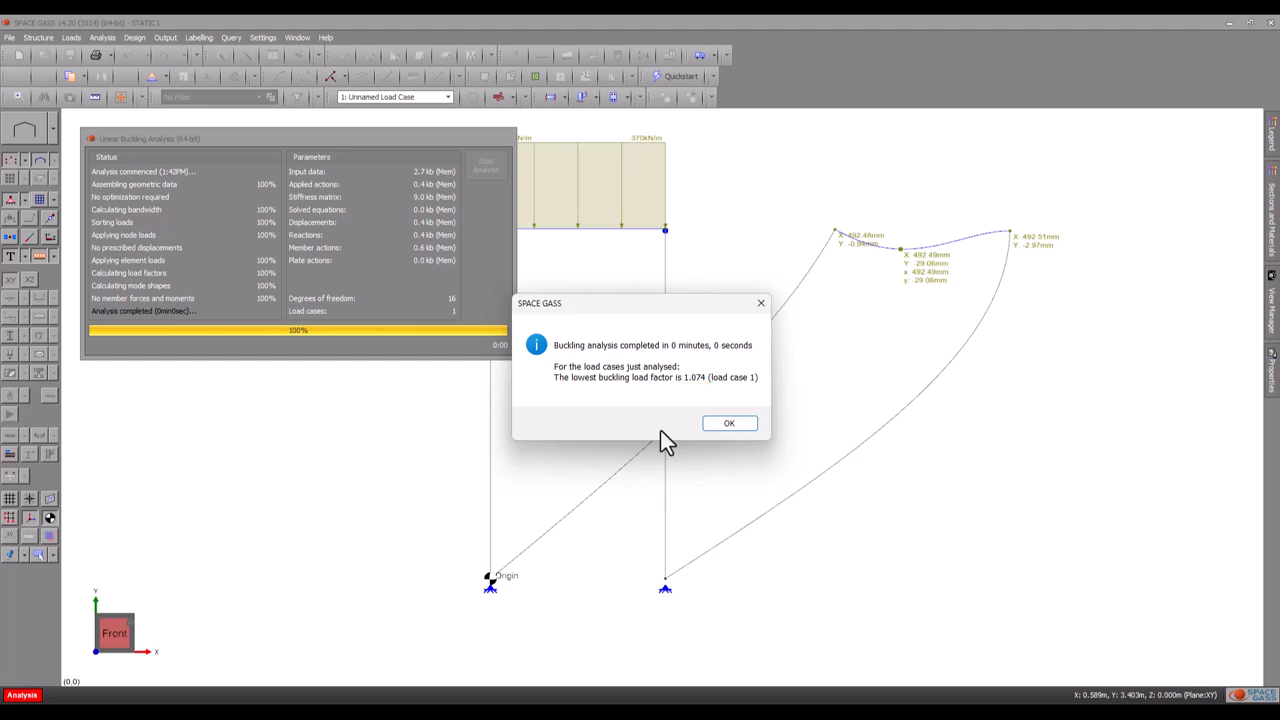
click(729, 423)
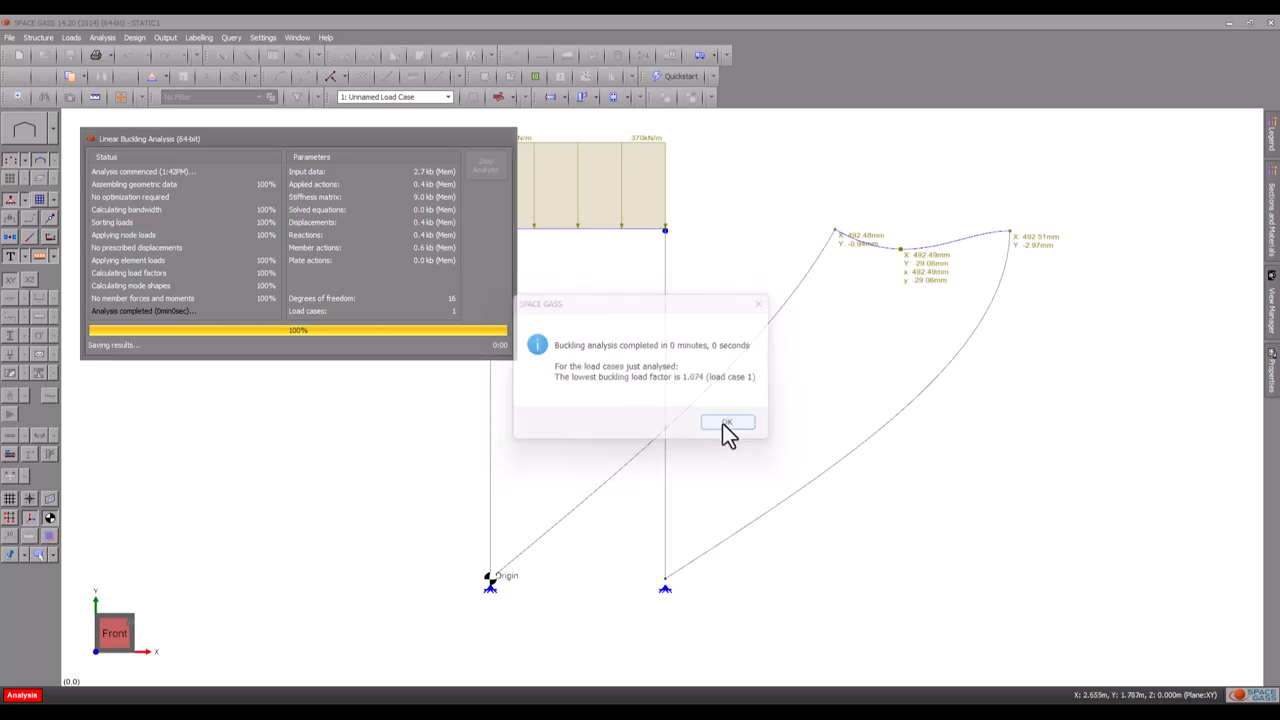
click(729, 422)
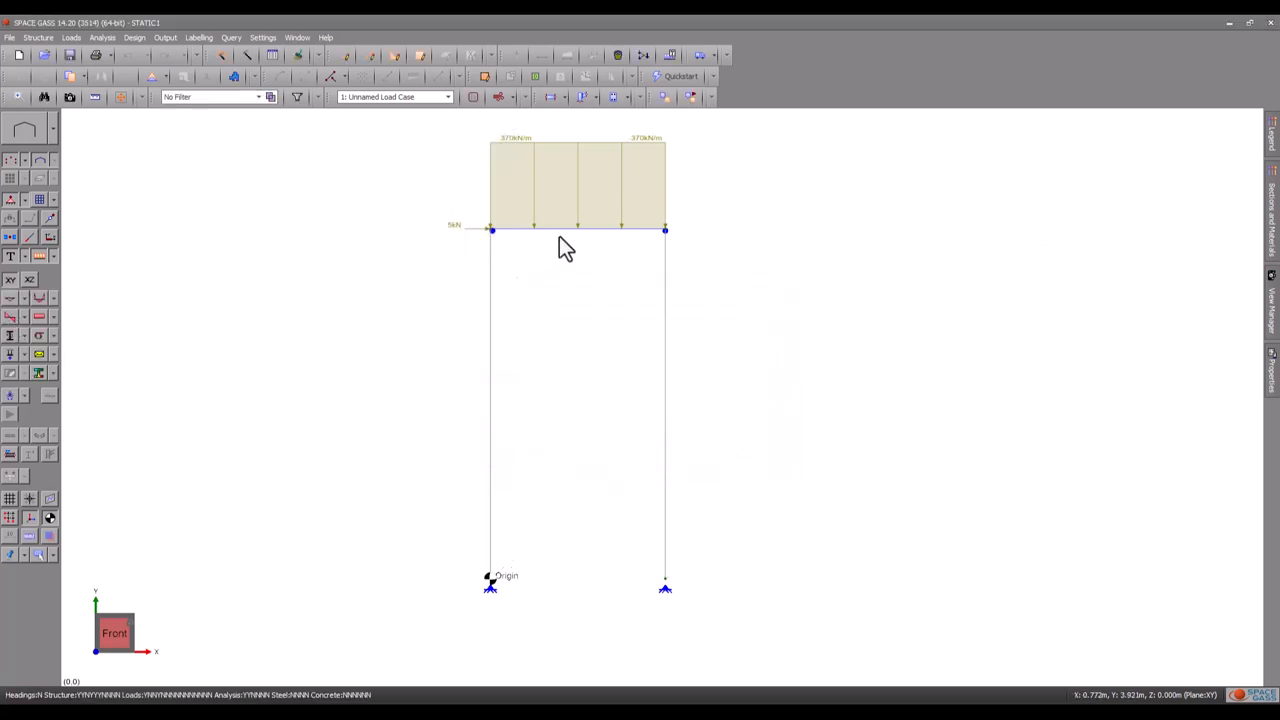
Step: Set the roof beam's start and finish Y distributed force to -420 kN/m, leaving it untitled
right_click(563, 232)
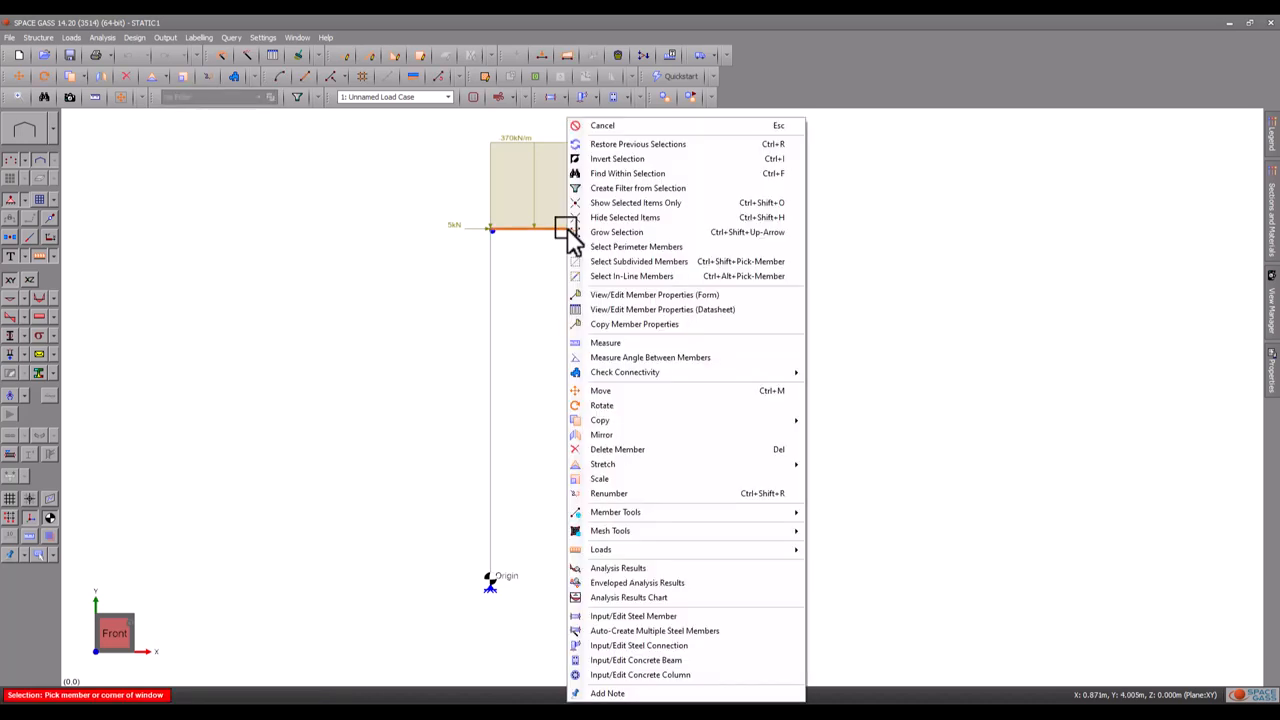
mouse_move(600, 549)
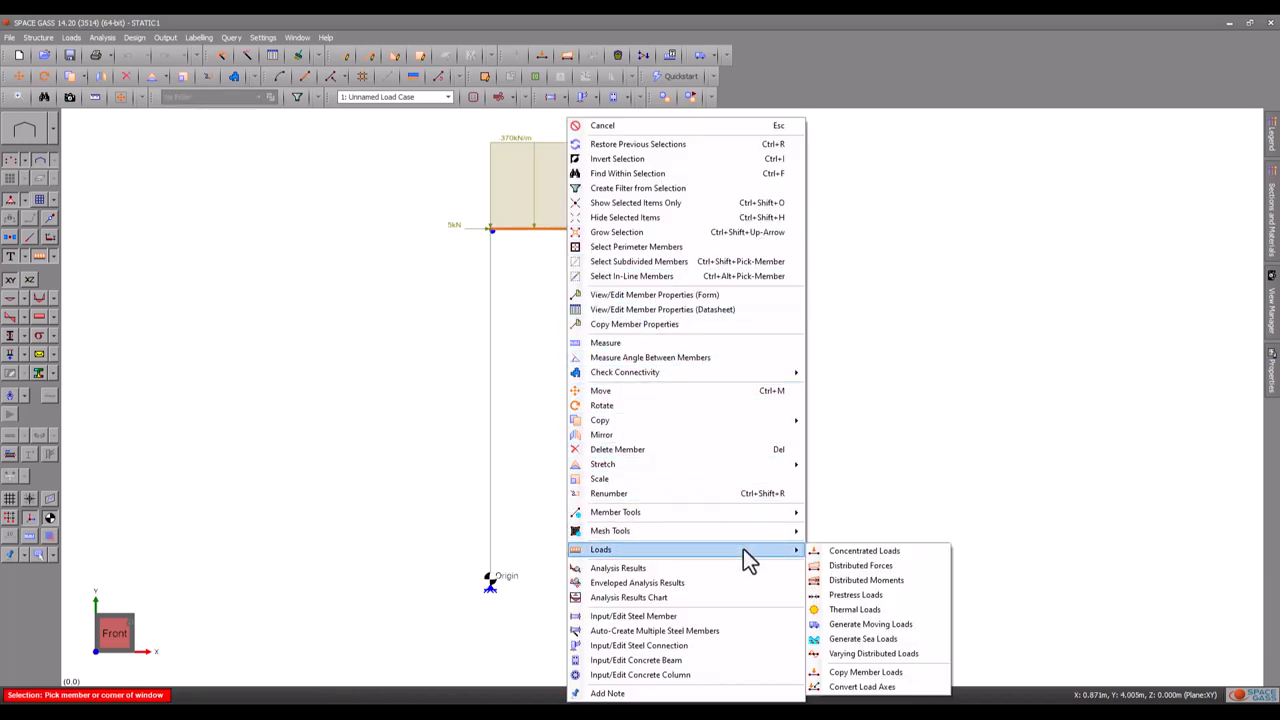
mouse_move(860, 565)
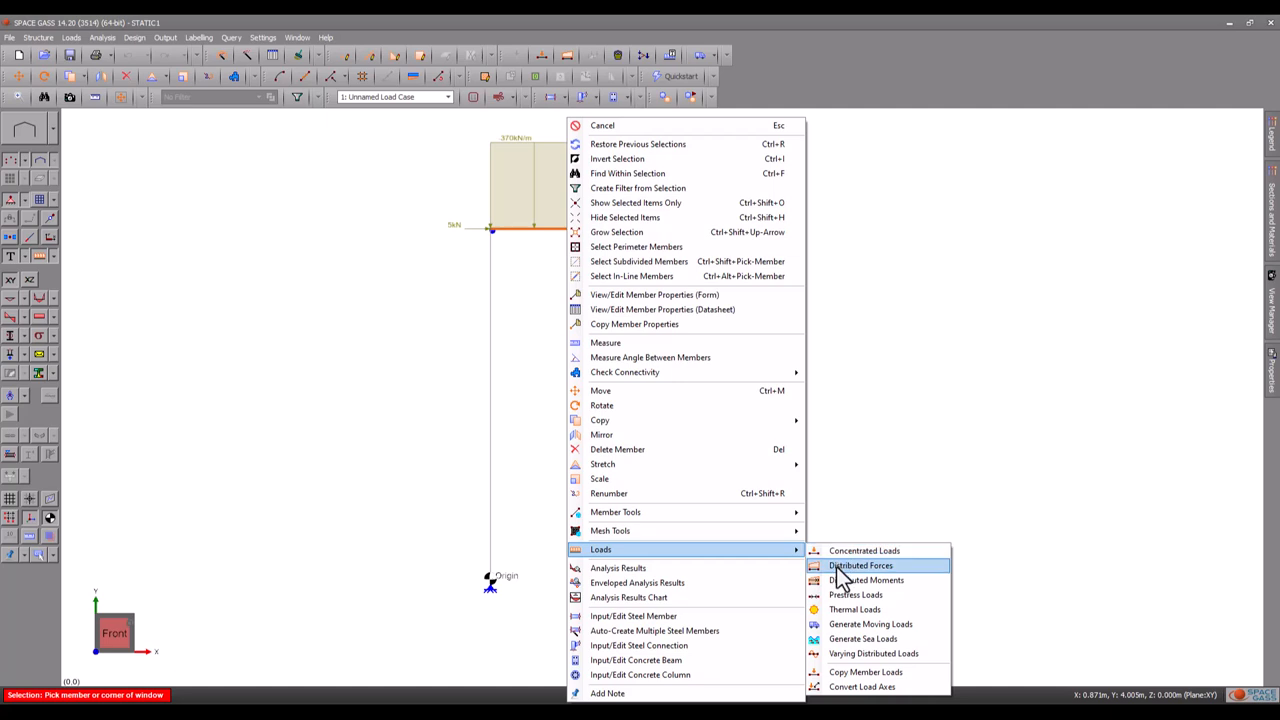
click(860, 565)
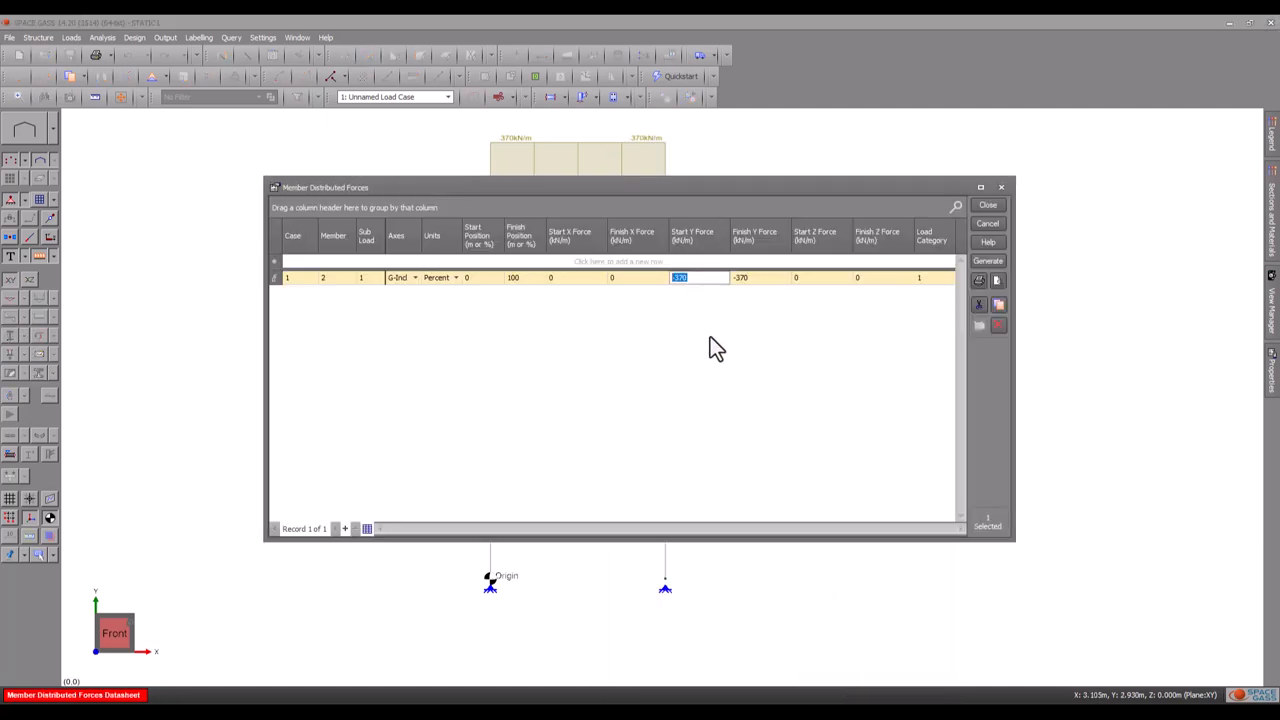
text(-420)
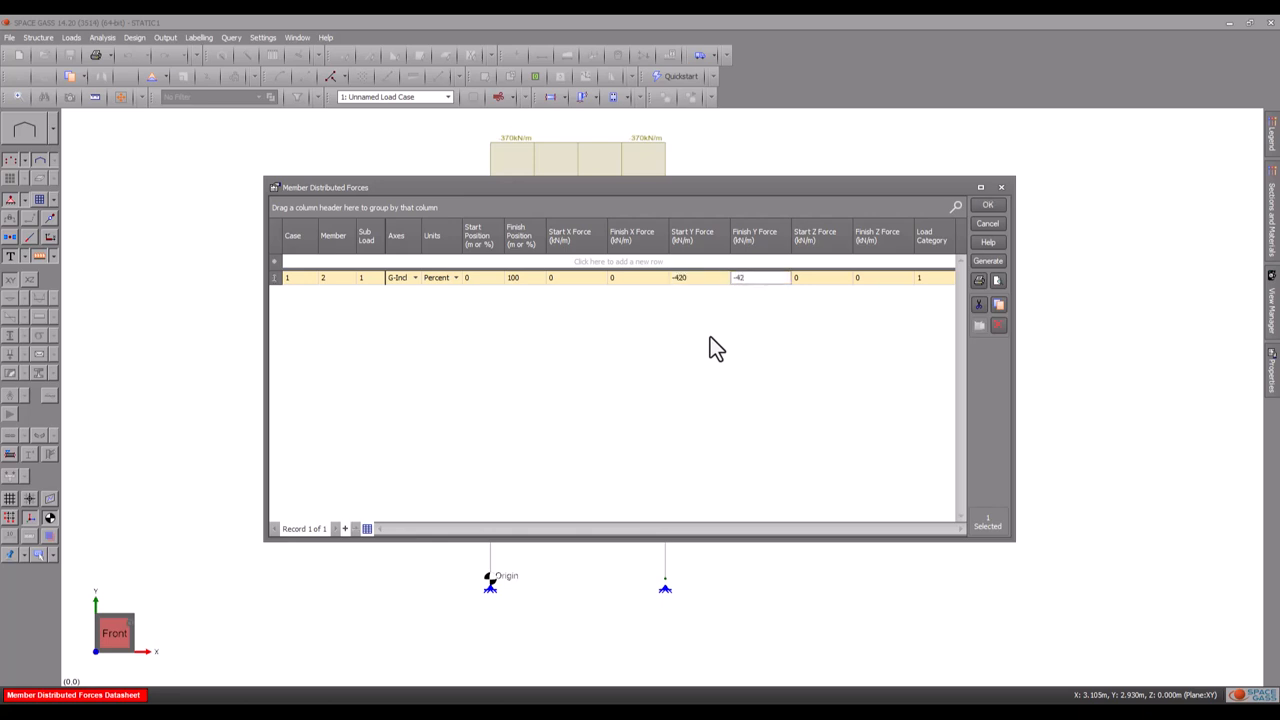
click(998, 204)
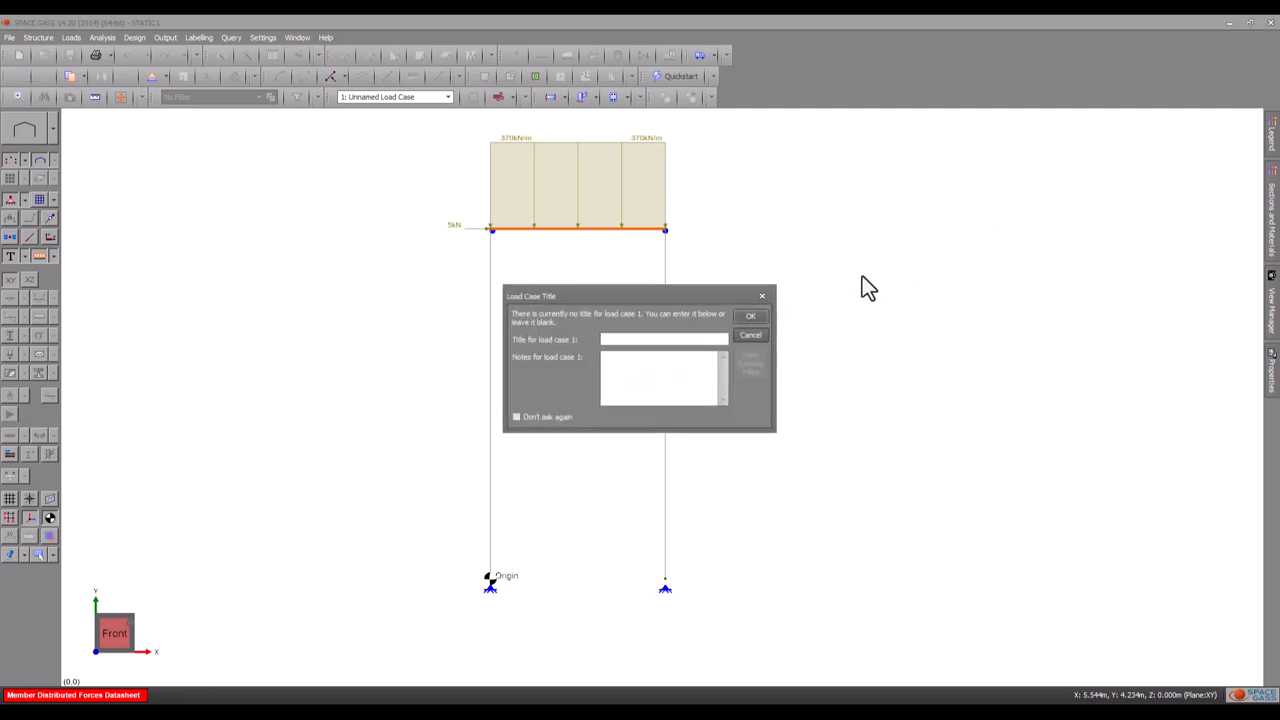
click(751, 316)
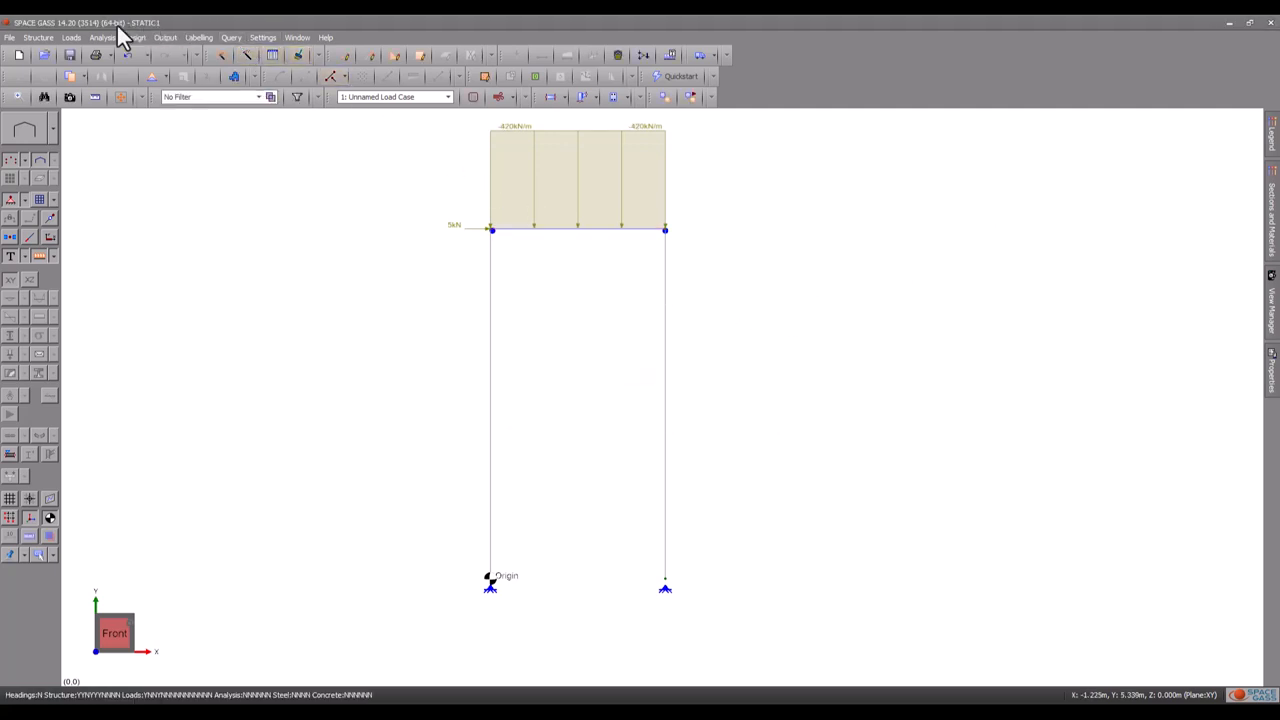
Step: Rerun the buckling analysis under the 420 kN/m load, now giving a 0.946 load factor
click(110, 36)
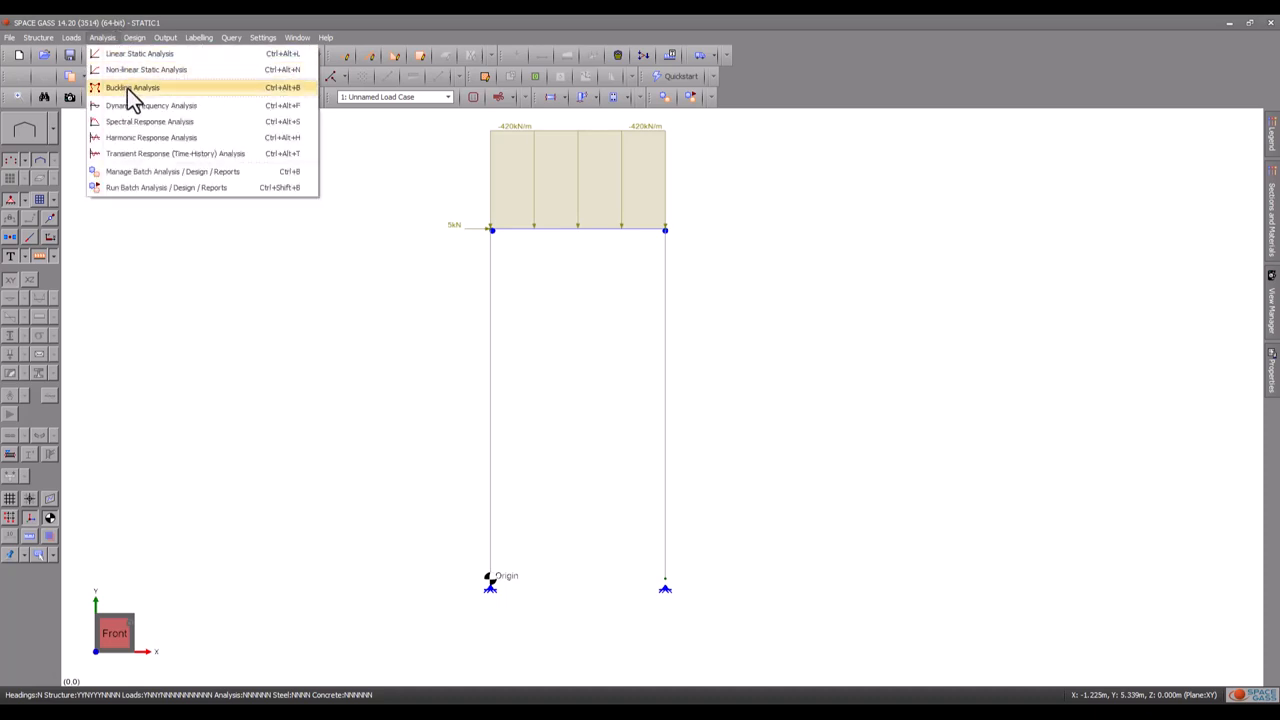
click(127, 93)
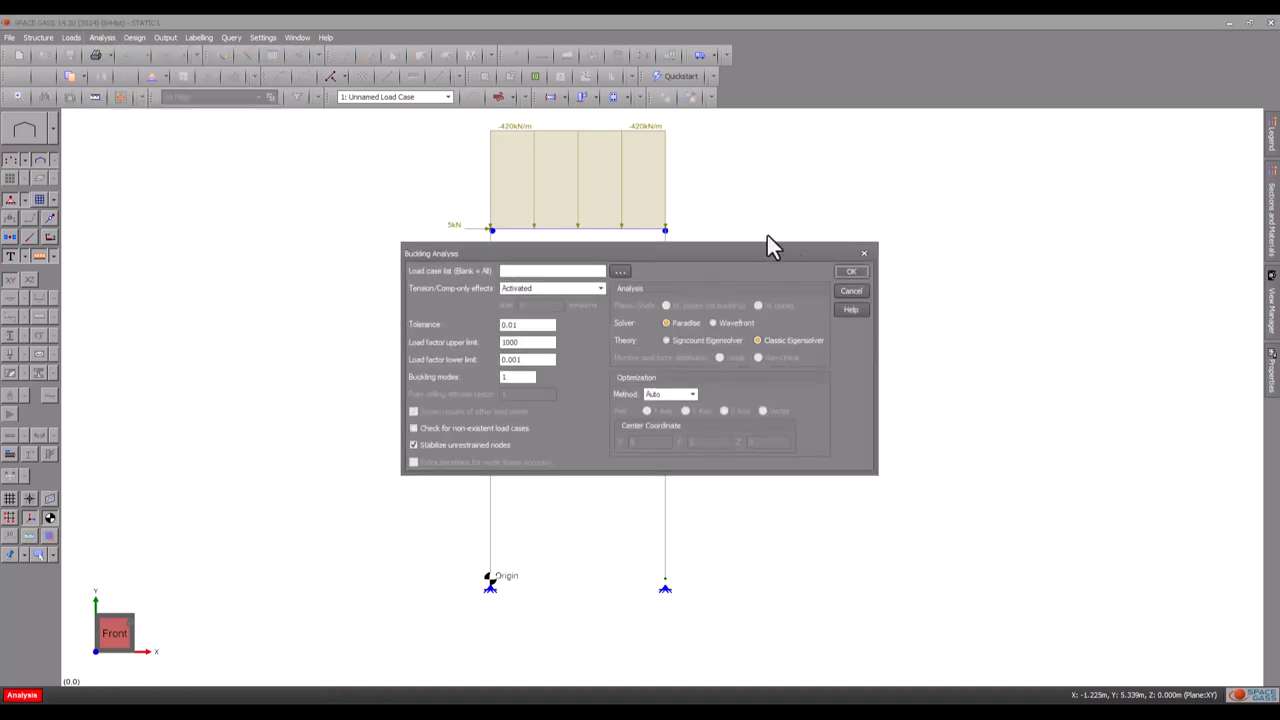
click(851, 270)
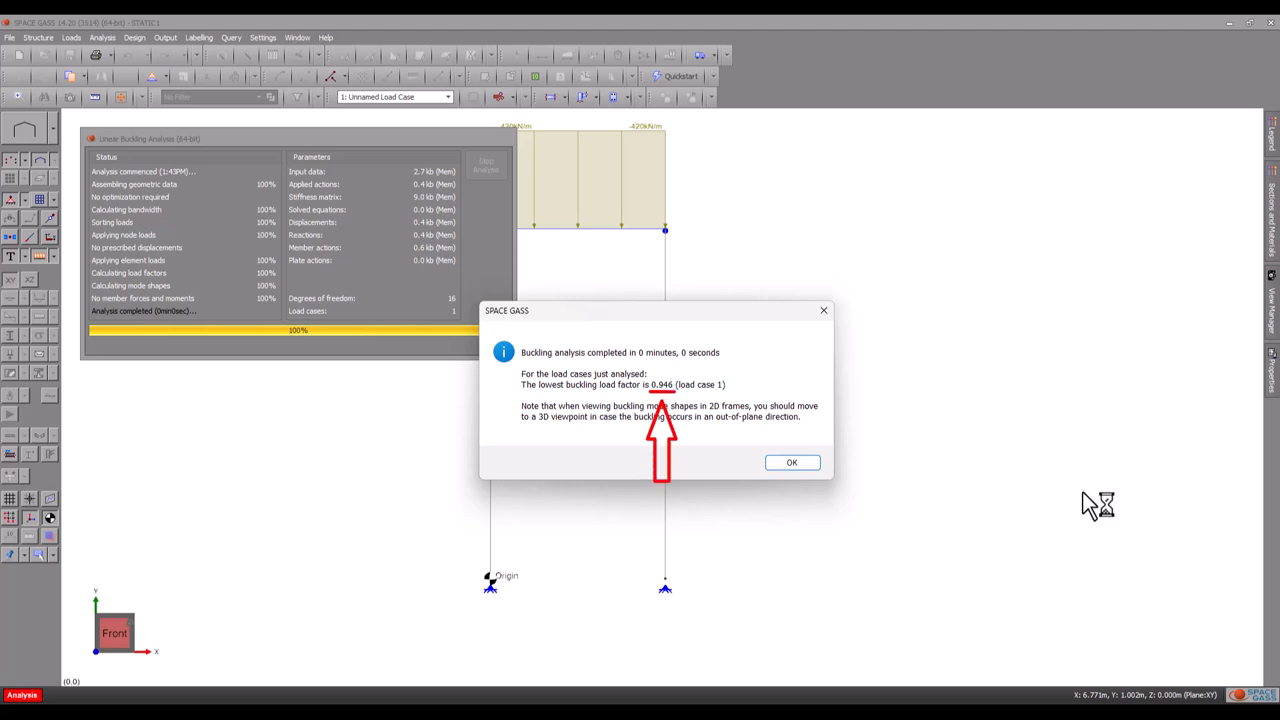
mouse_move(893, 492)
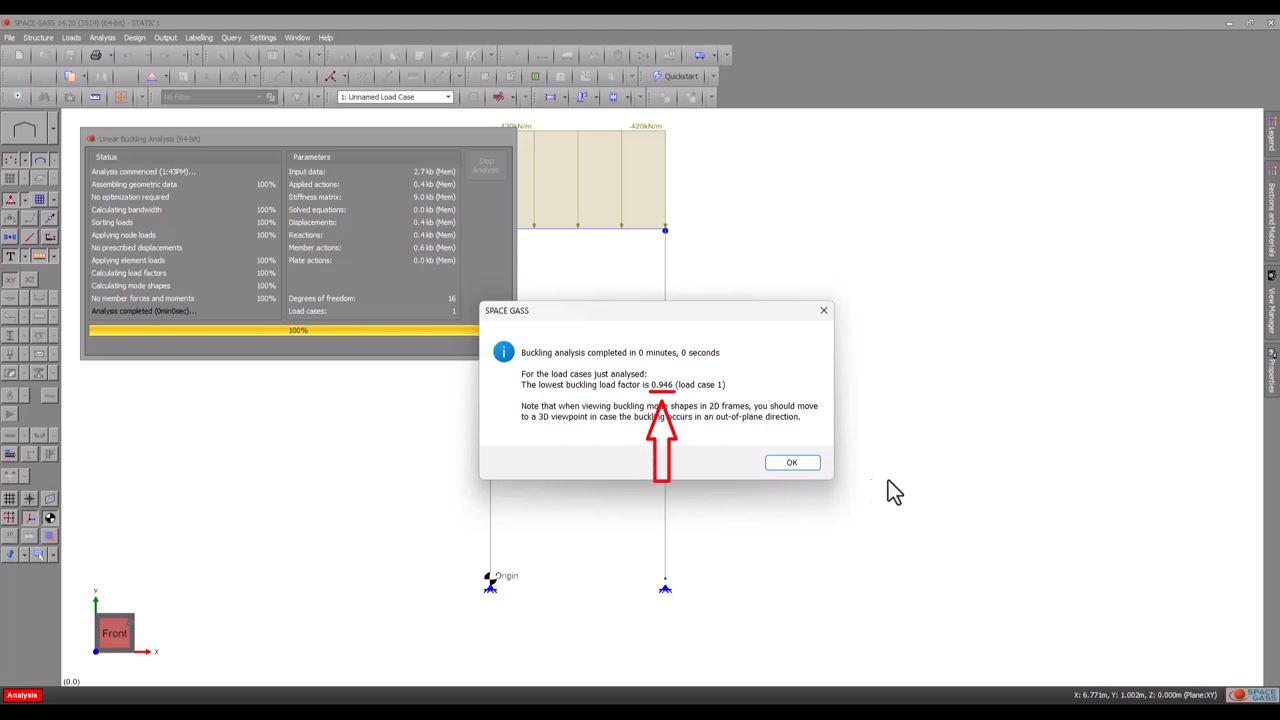
mouse_move(762, 470)
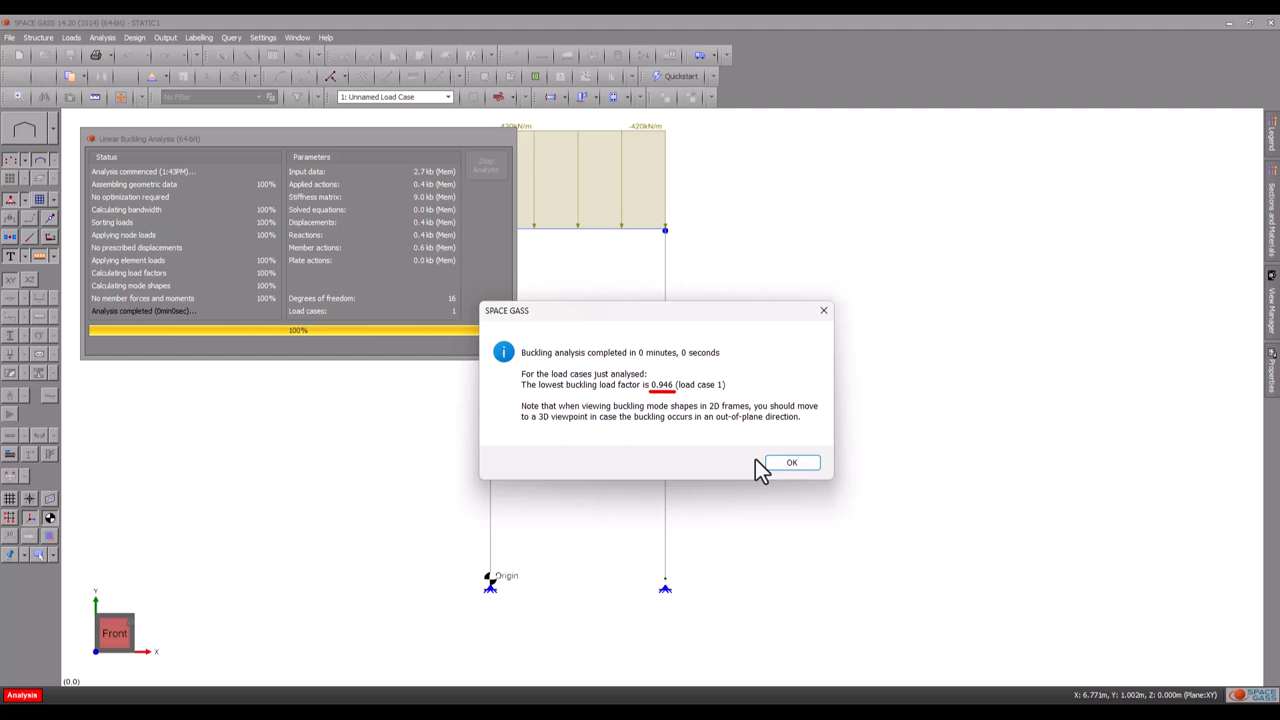
click(792, 462)
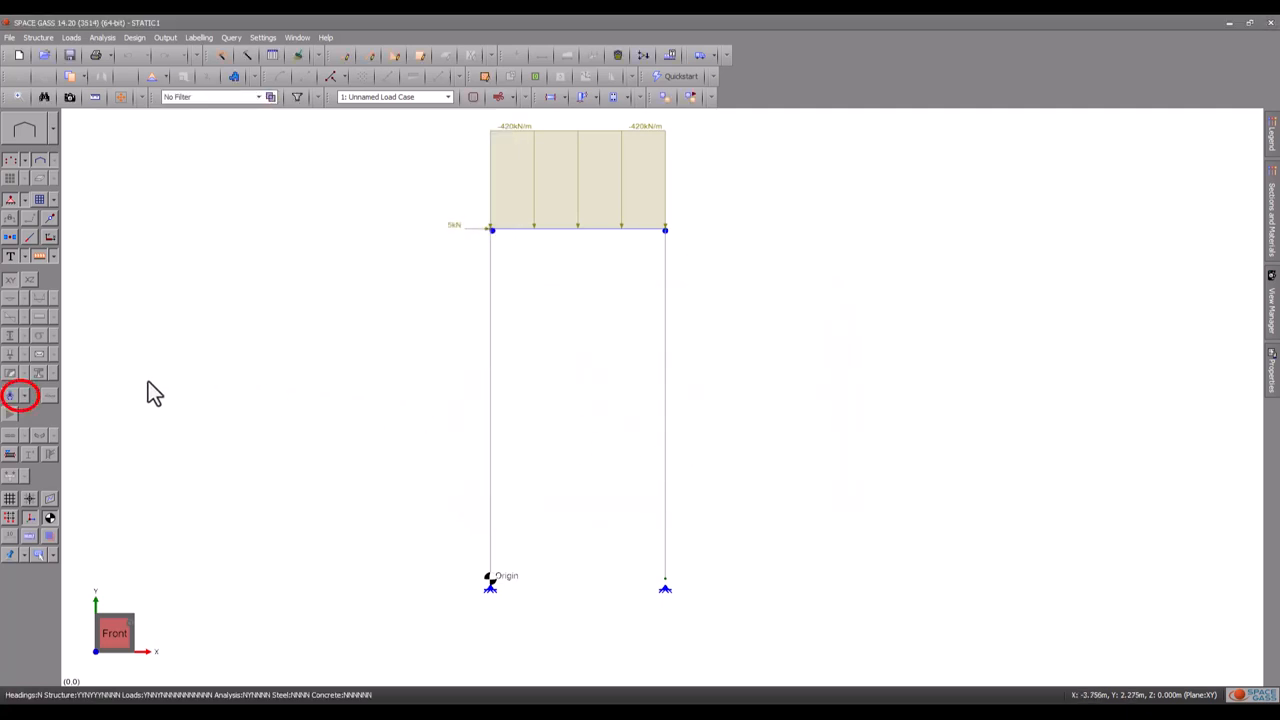
mouse_move(14, 418)
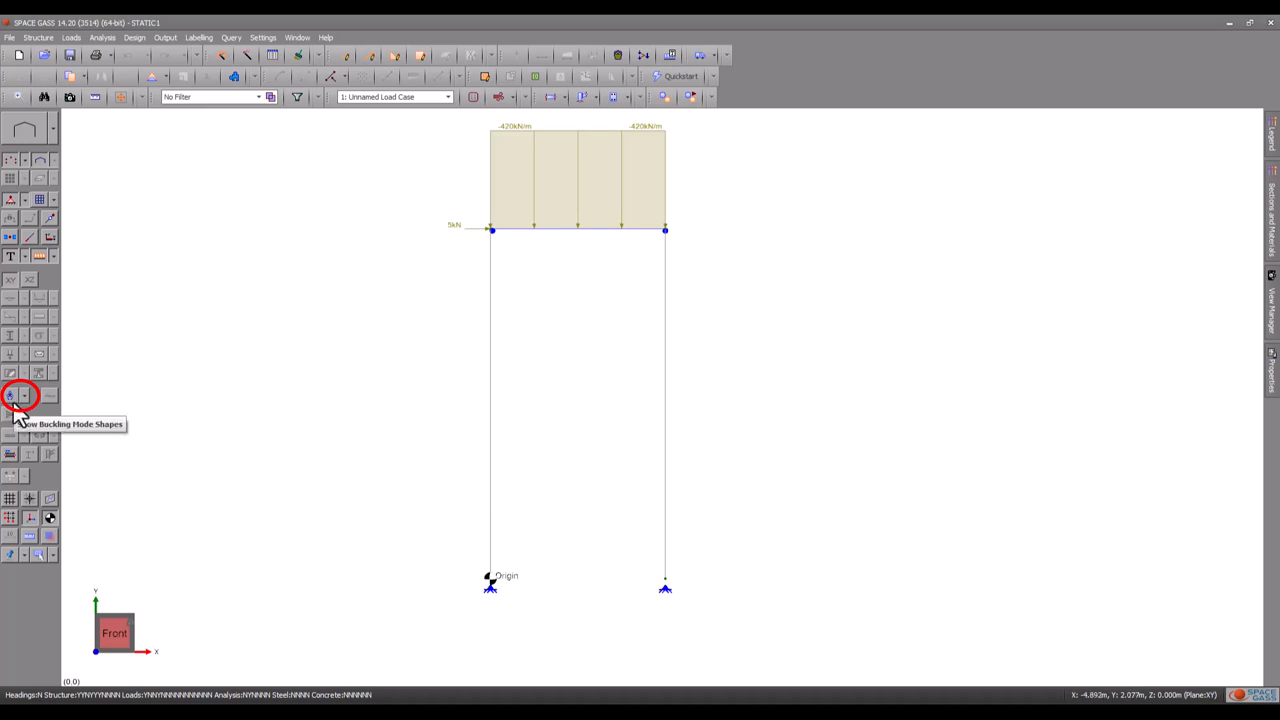
Step: Show the sway buckling mode shape and start setting up a text report
click(13, 396)
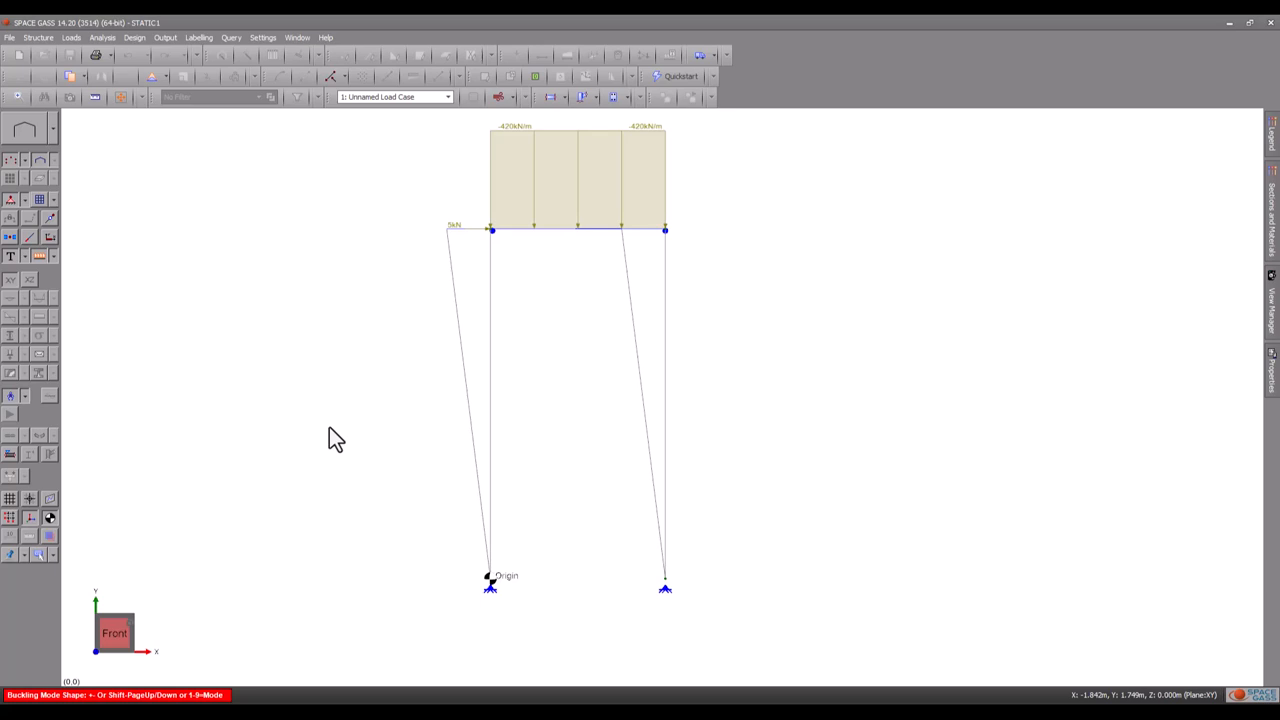
click(90, 58)
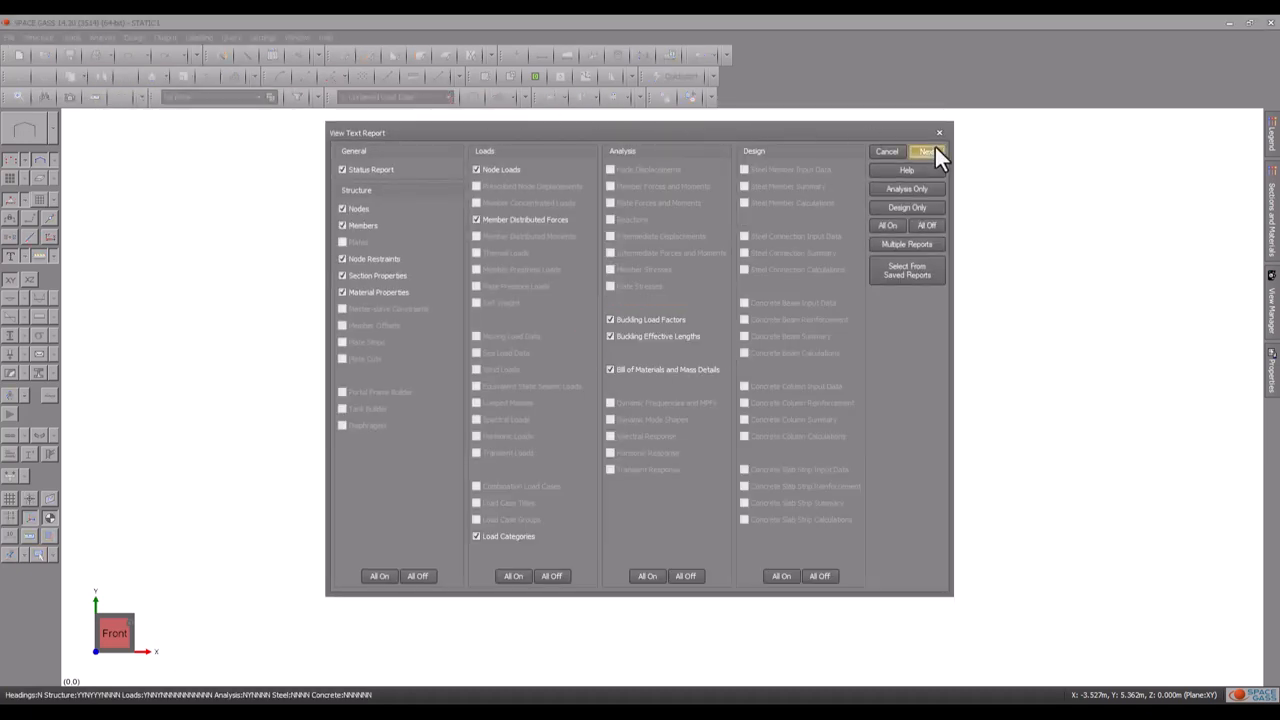
Step: Generate the text report and browse the 0.946 load factor and member effective lengths
click(929, 151)
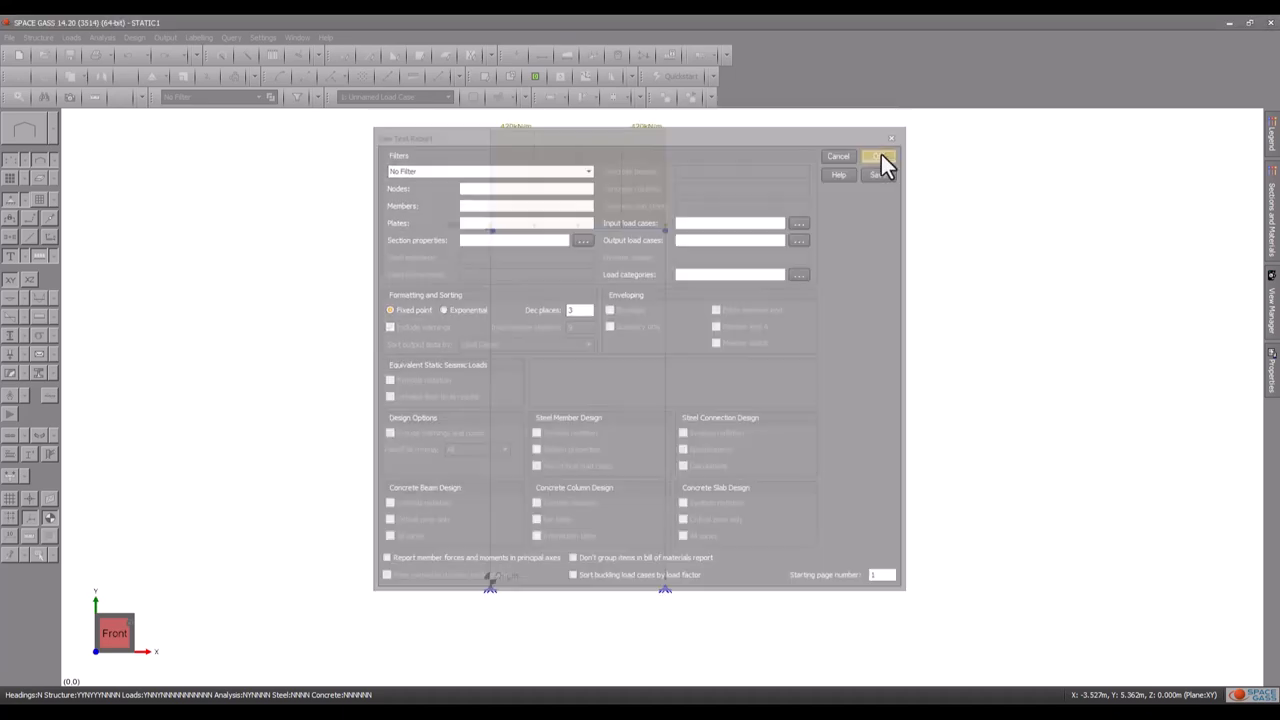
click(878, 156)
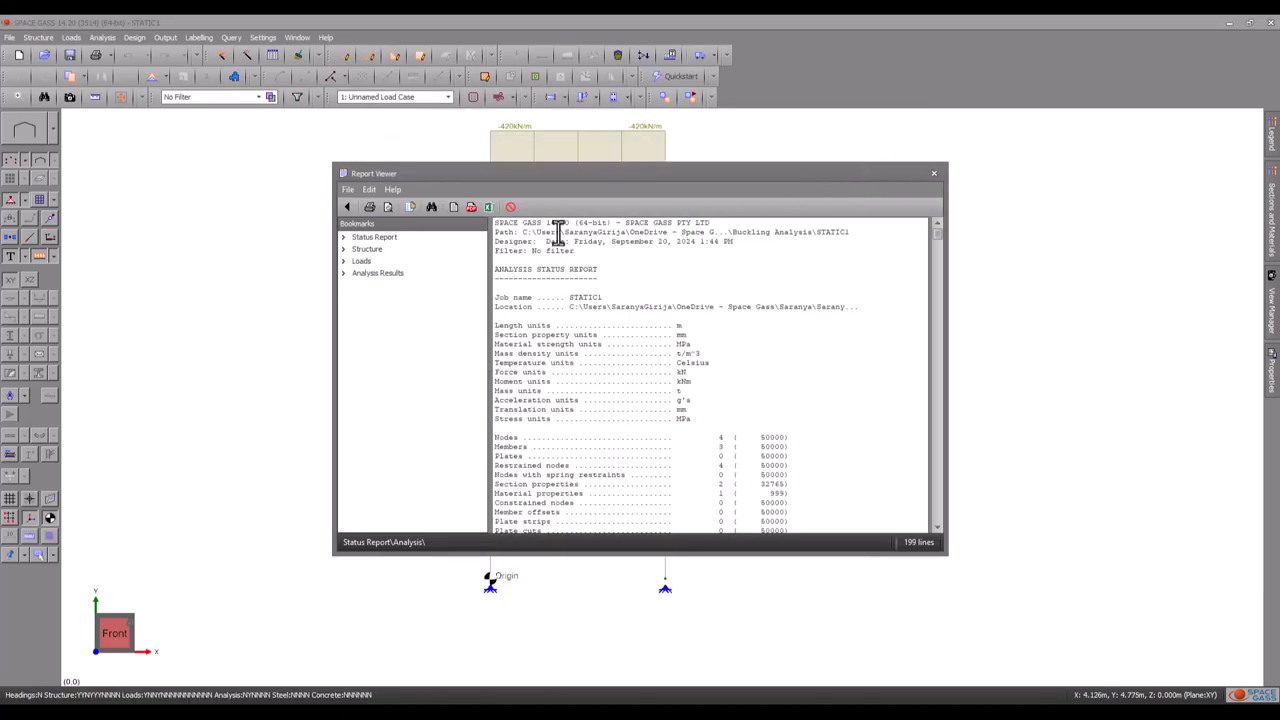
click(377, 273)
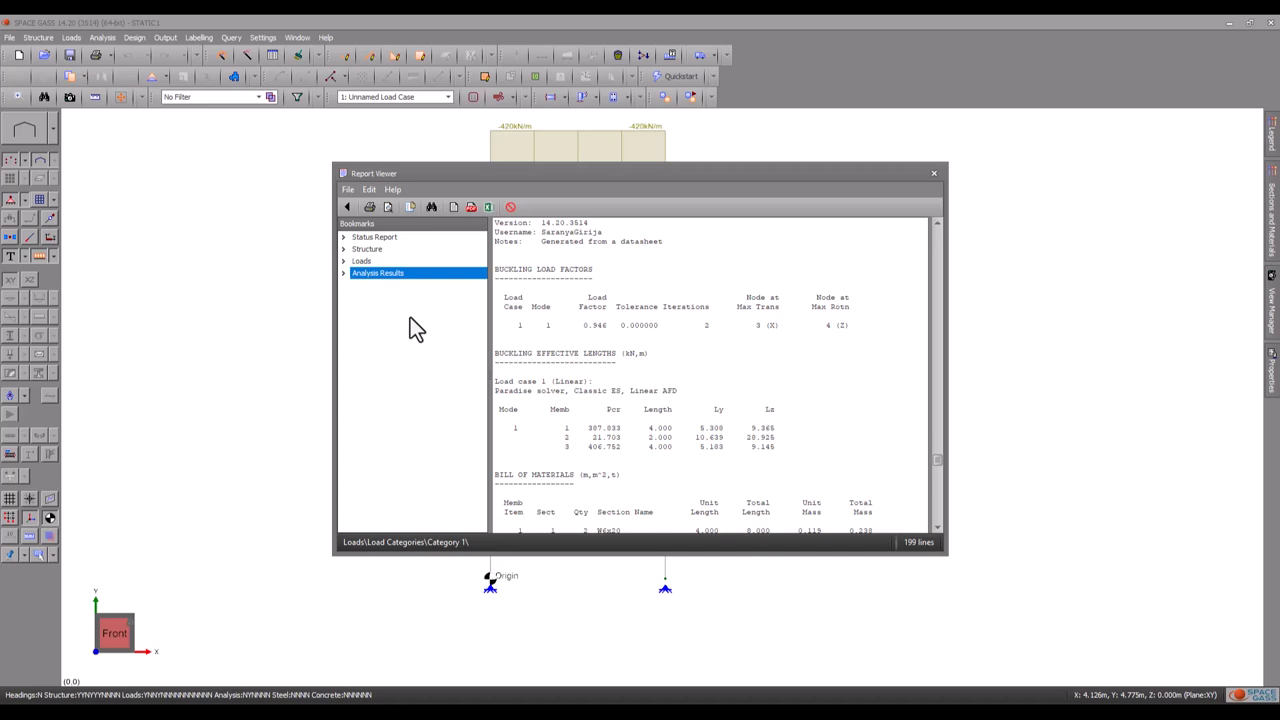
mouse_move(933, 173)
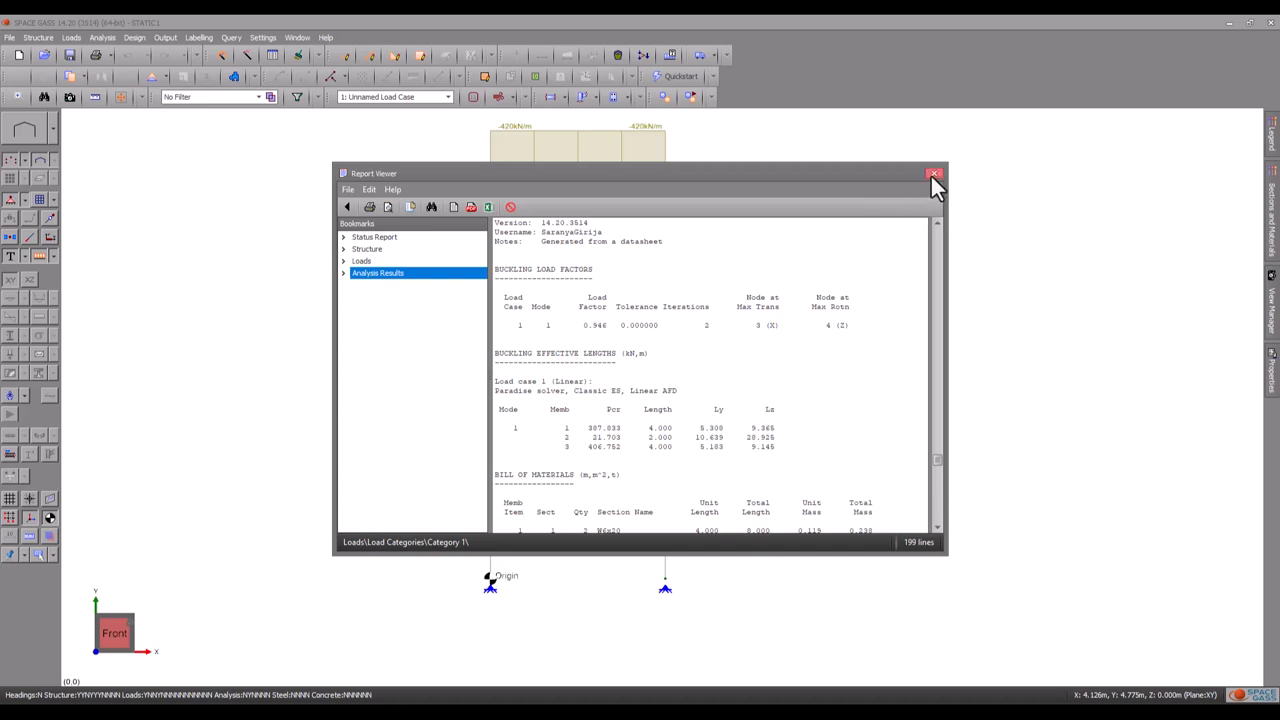
click(932, 174)
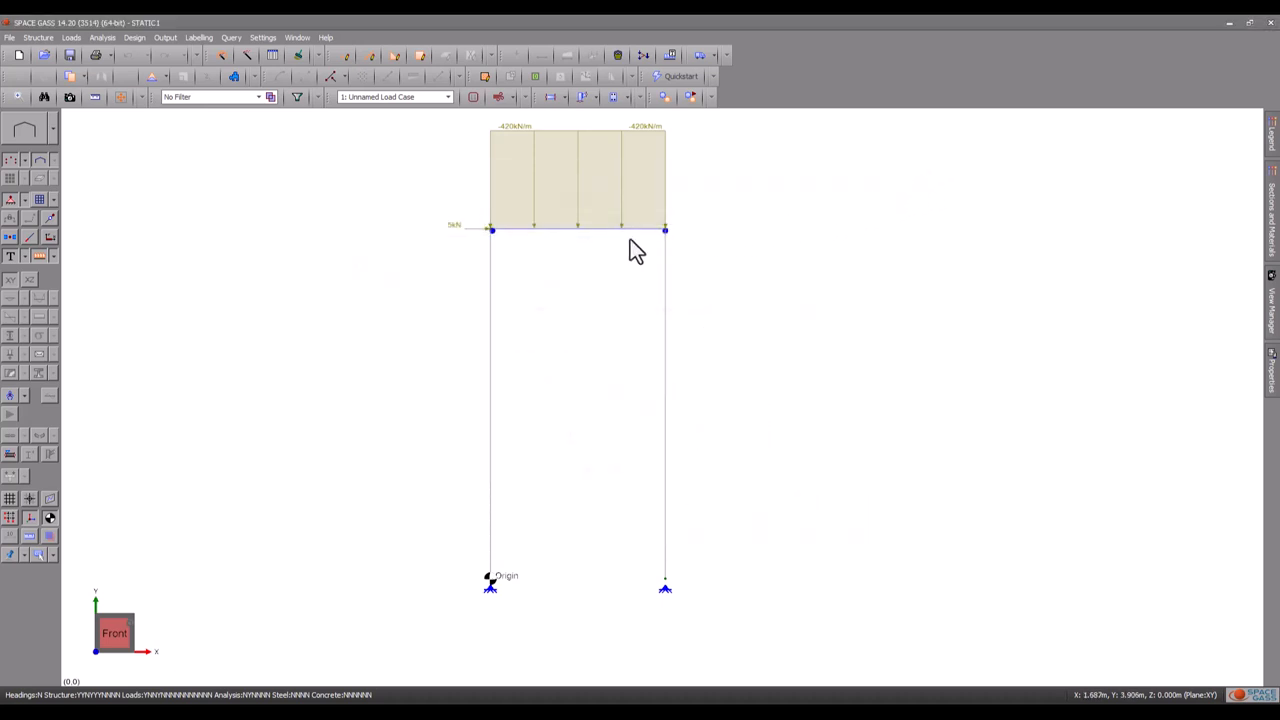
mouse_move(598, 240)
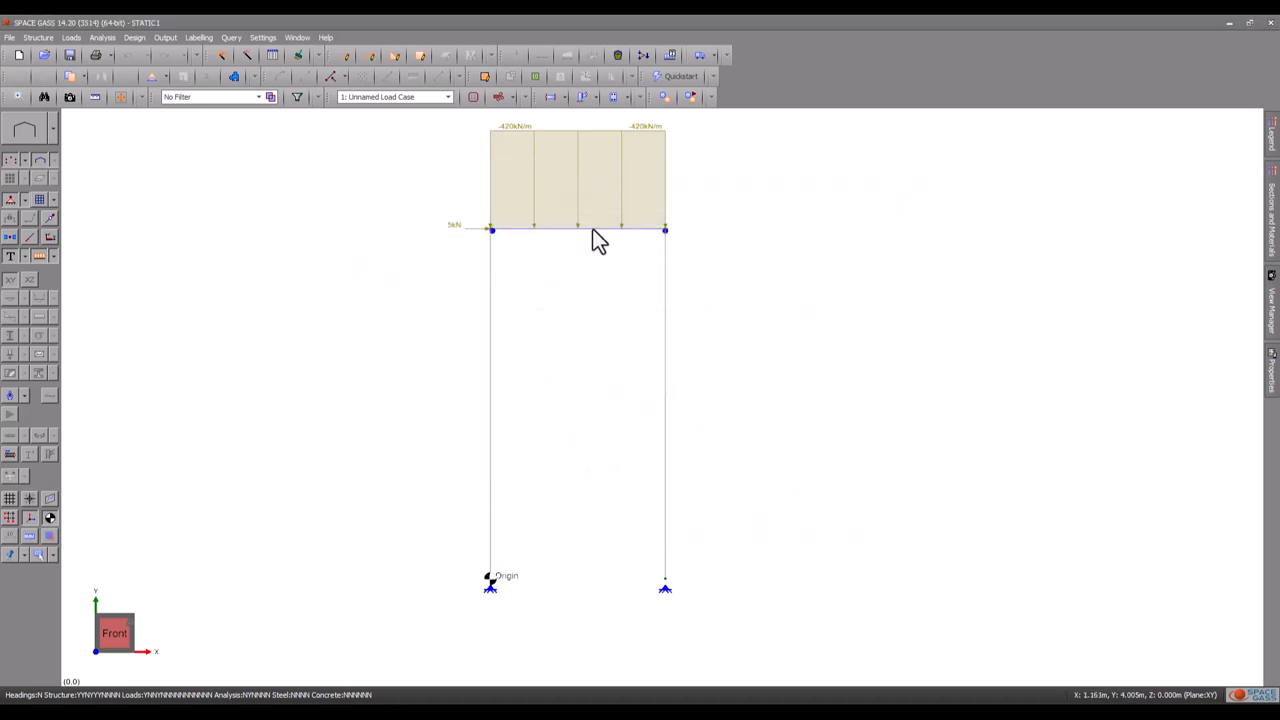
Step: Change the top beam's Y distributed force to -100 kN/m, leaving the load case untitled
right_click(580, 232)
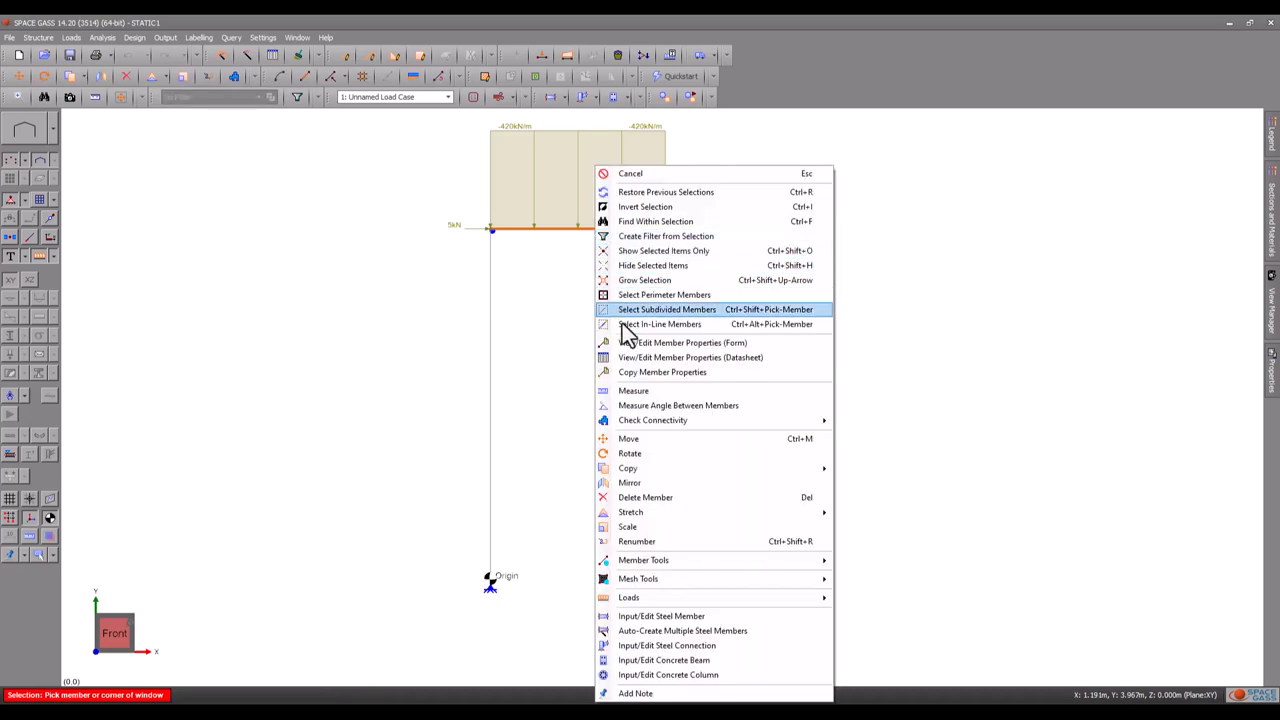
click(628, 597)
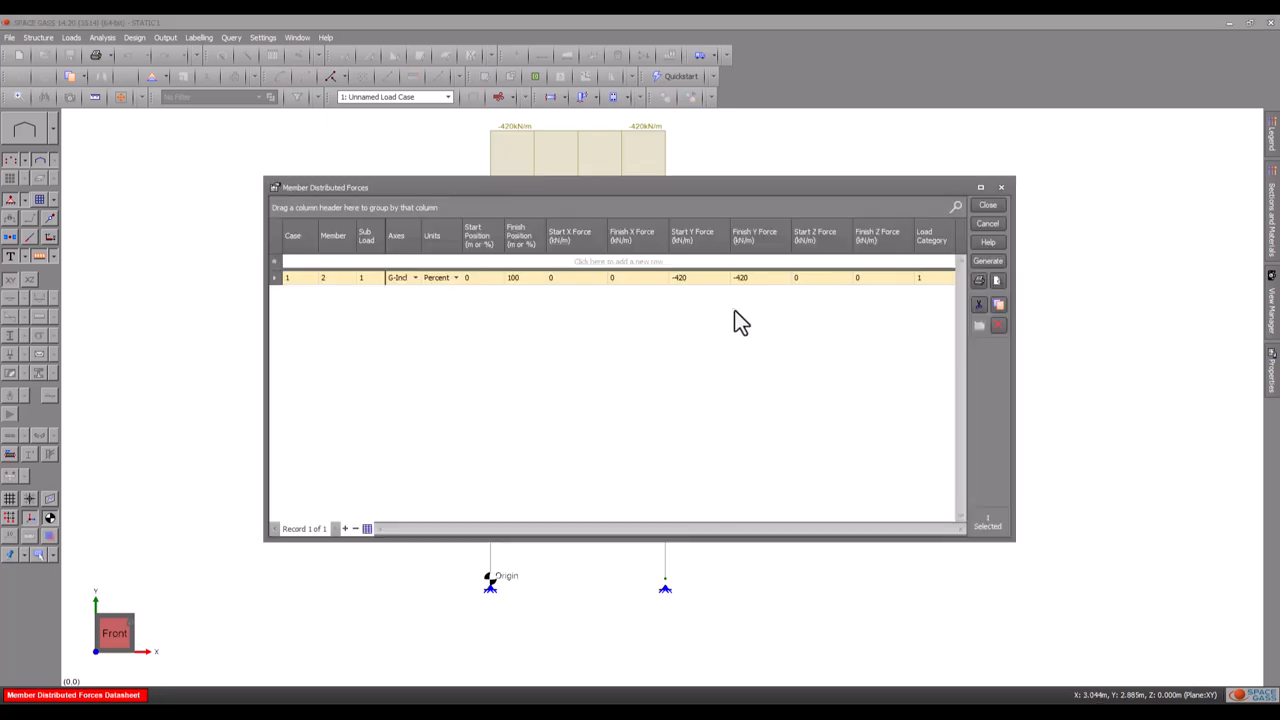
click(695, 277)
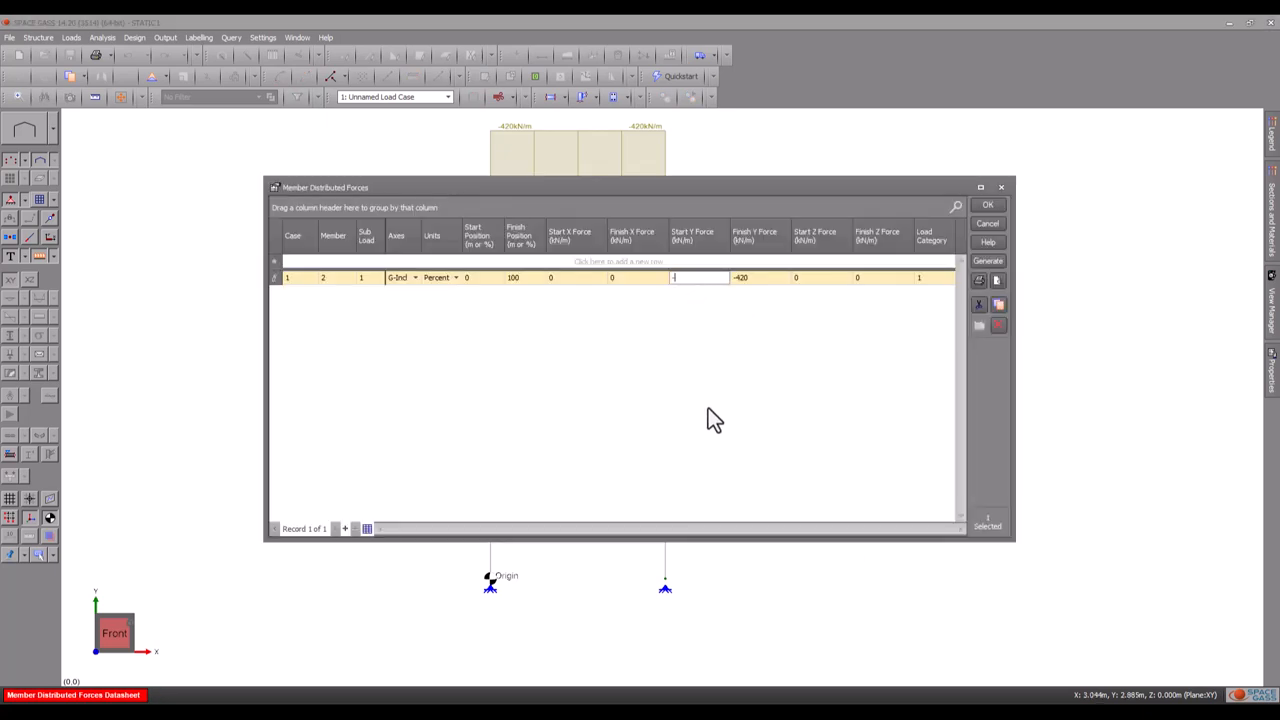
text(-100)
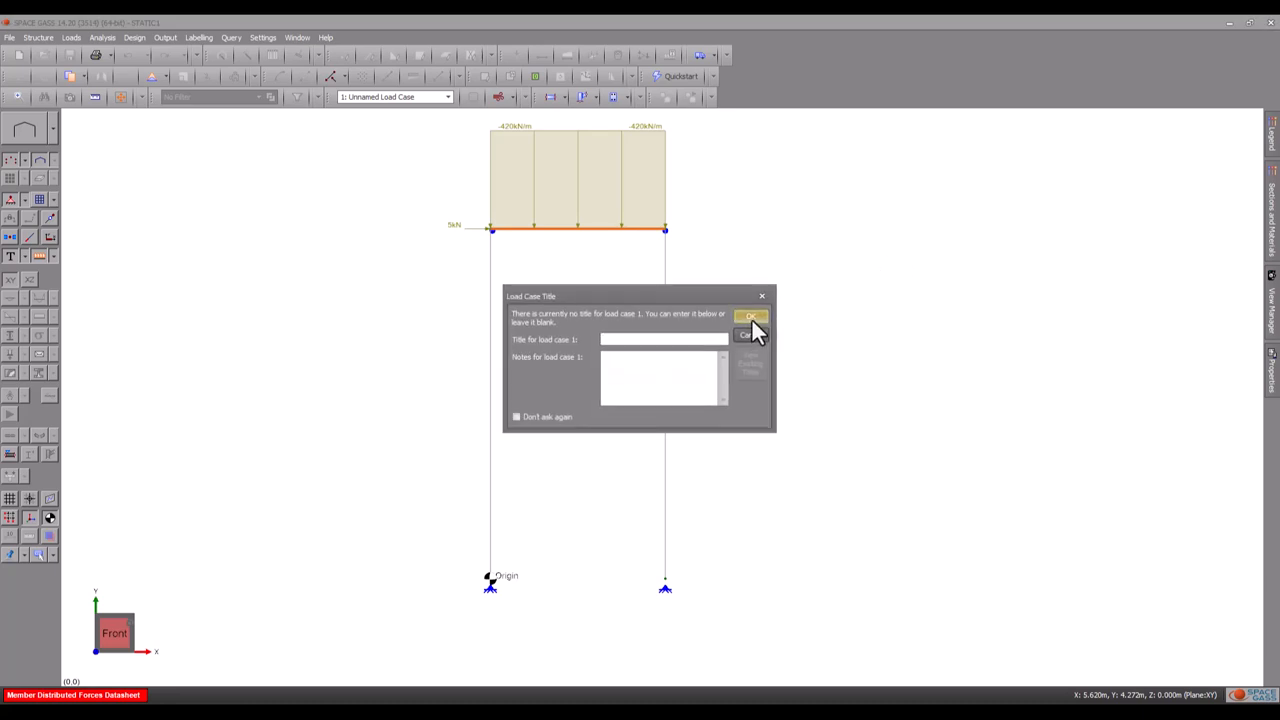
click(747, 319)
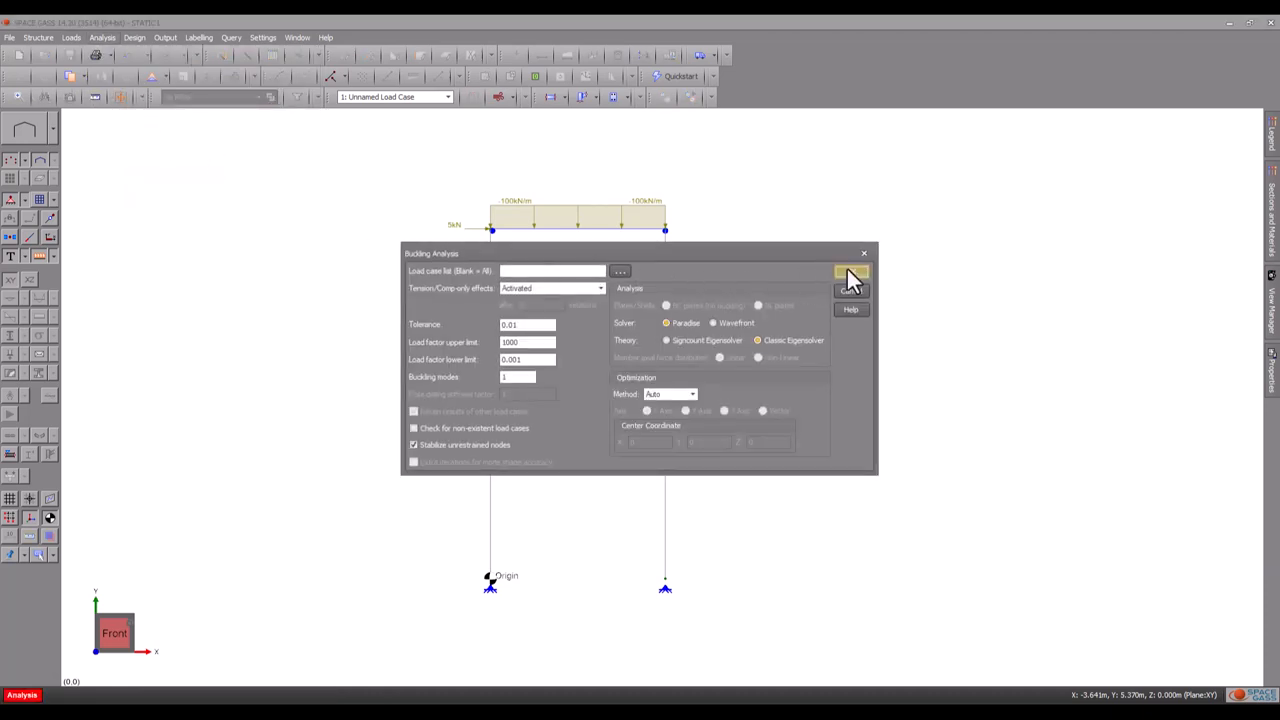
Step: Run the buckling analysis under the 100 kN/m load, giving a 3.972 load factor
click(849, 273)
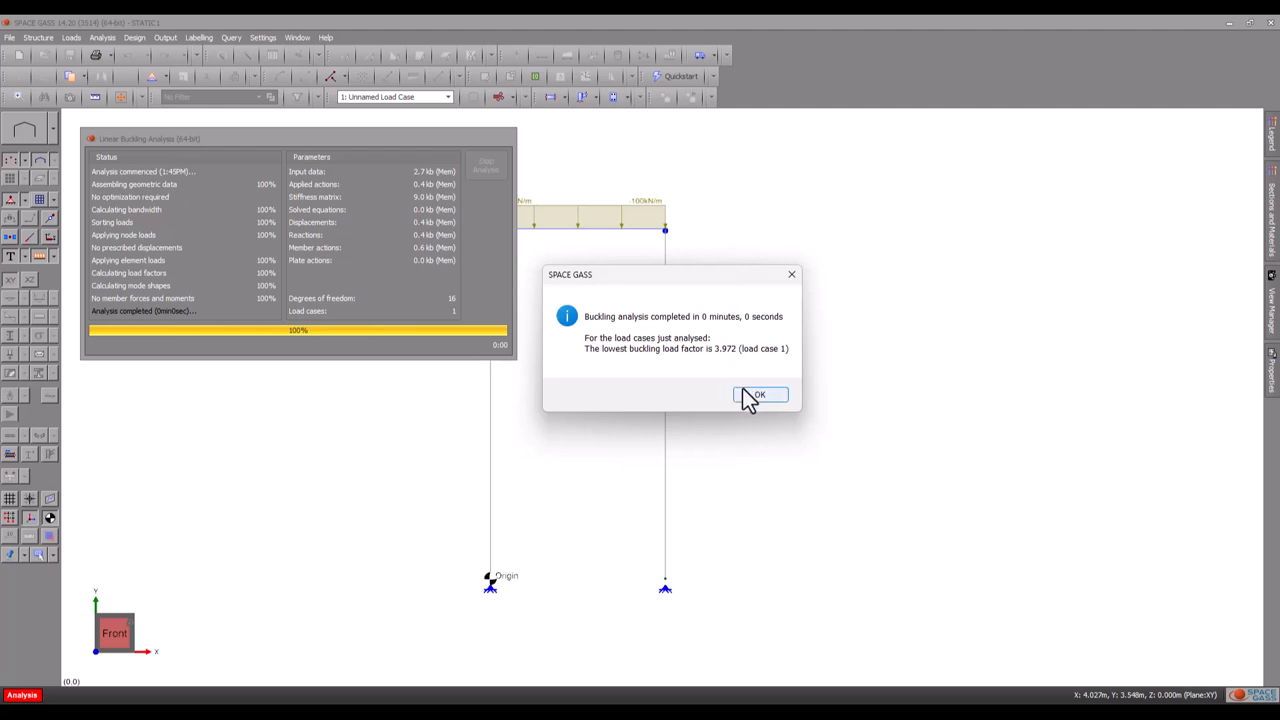
click(760, 394)
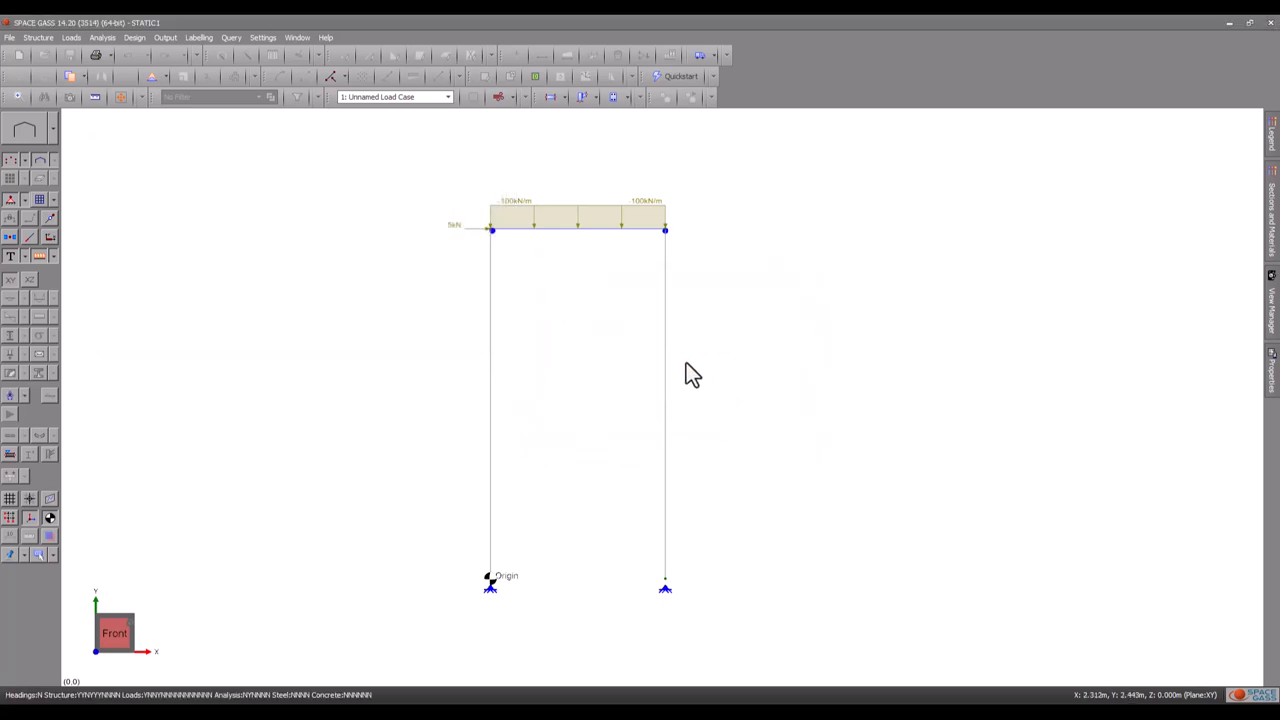
Step: Query node 2 and apply its restraint setting of NONE
click(492, 233)
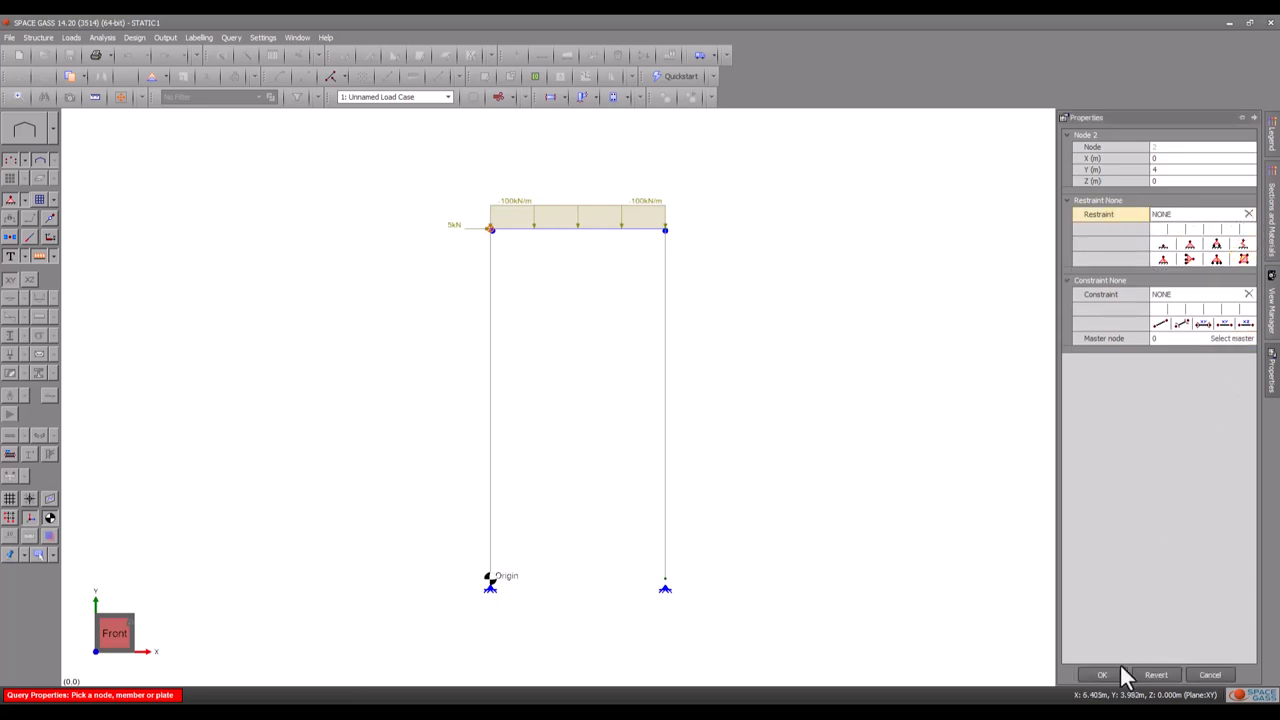
click(1105, 674)
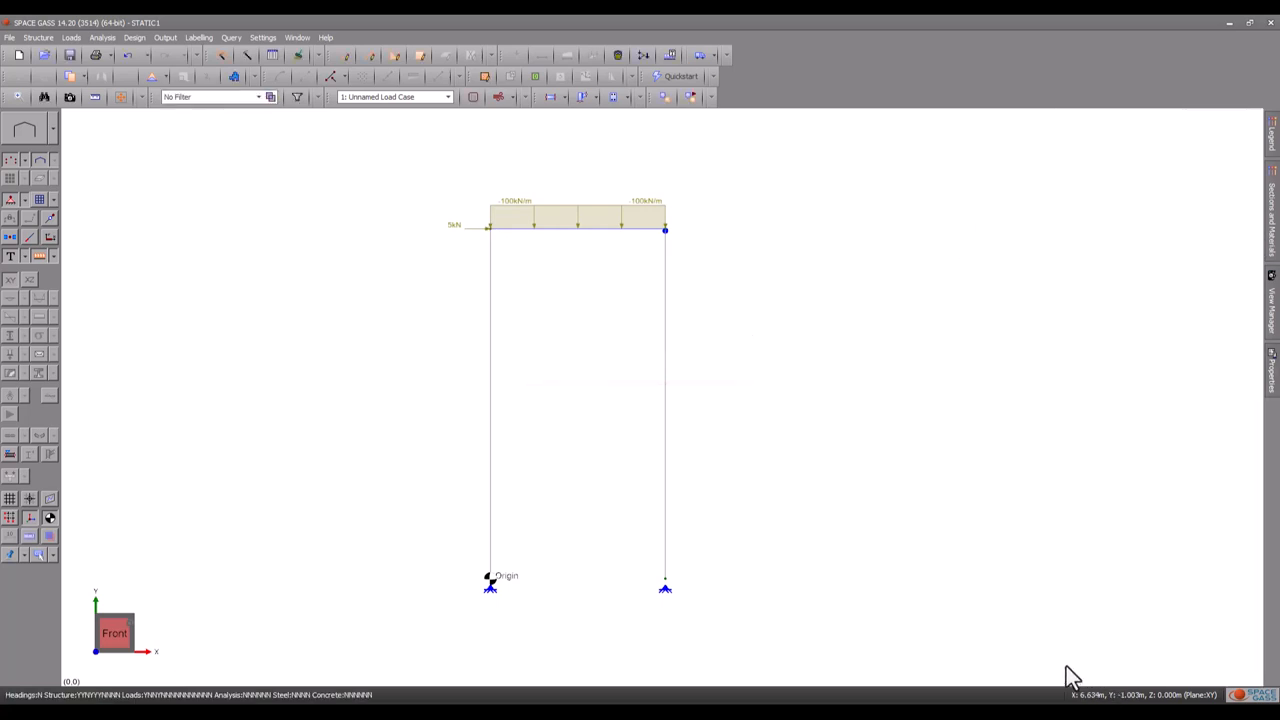
click(101, 33)
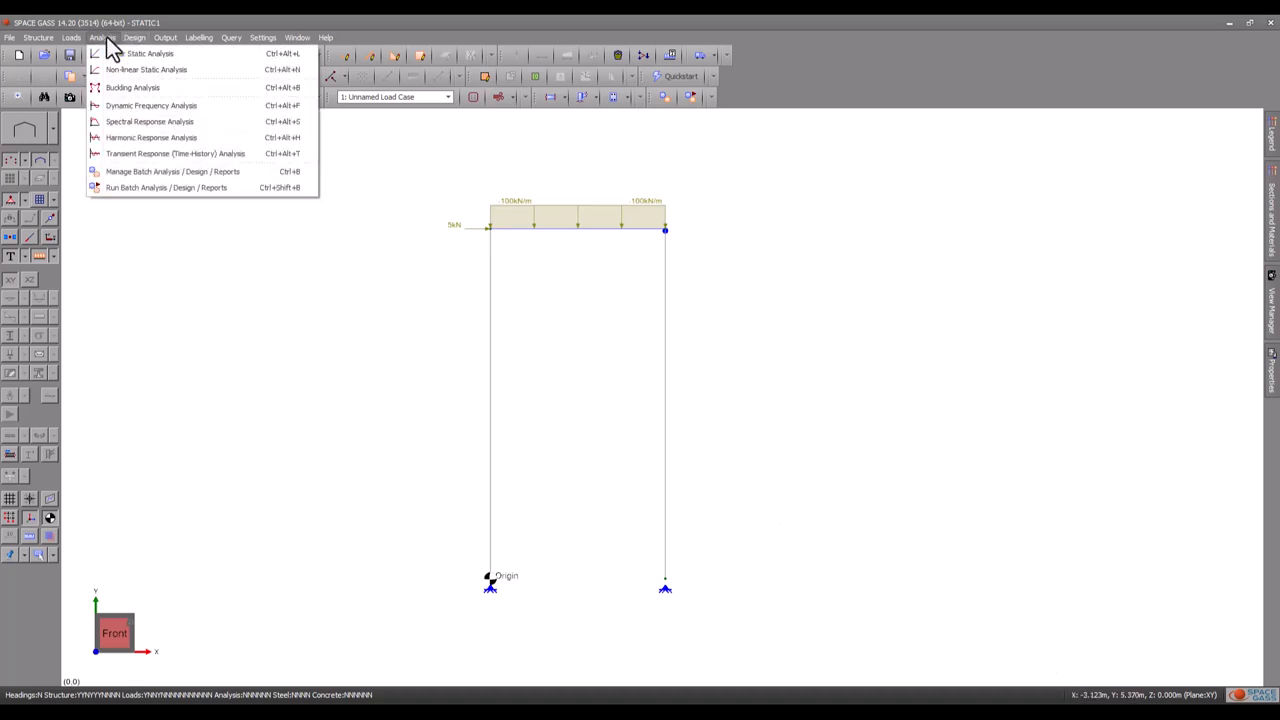
Step: Rerun the buckling analysis, now reporting an unstable 0.004 load factor for load case 1
click(130, 108)
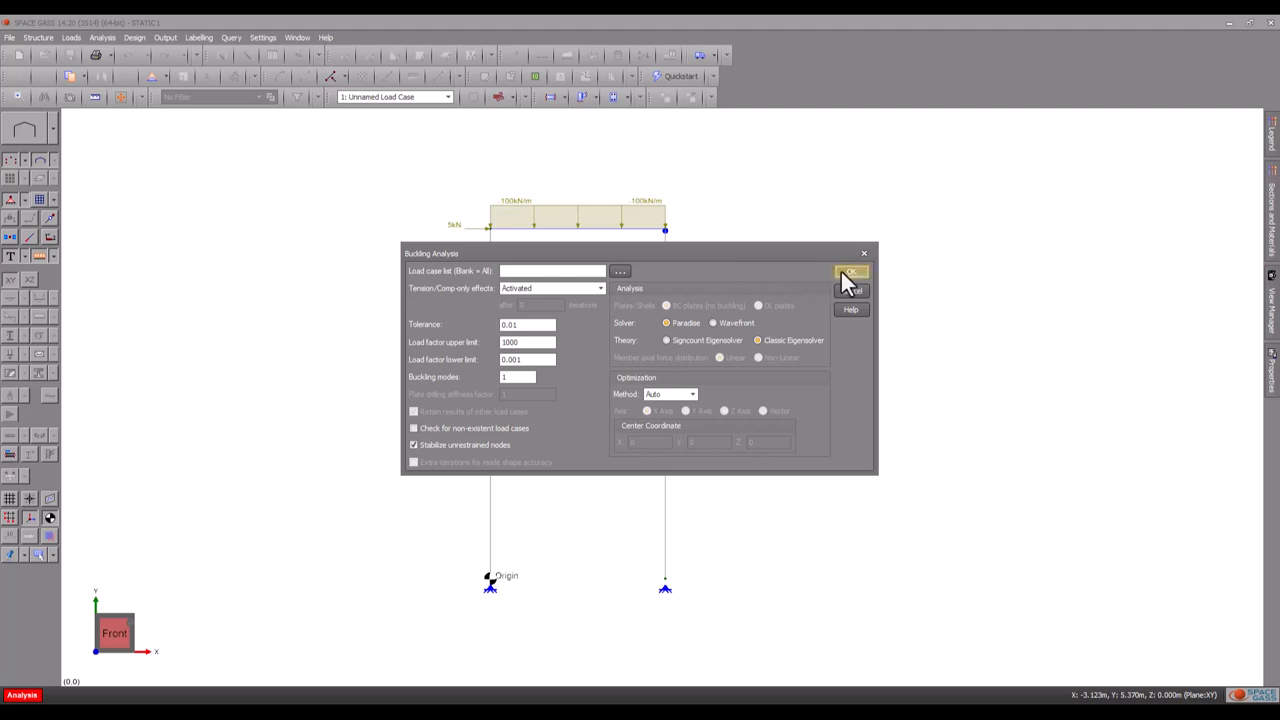
click(851, 272)
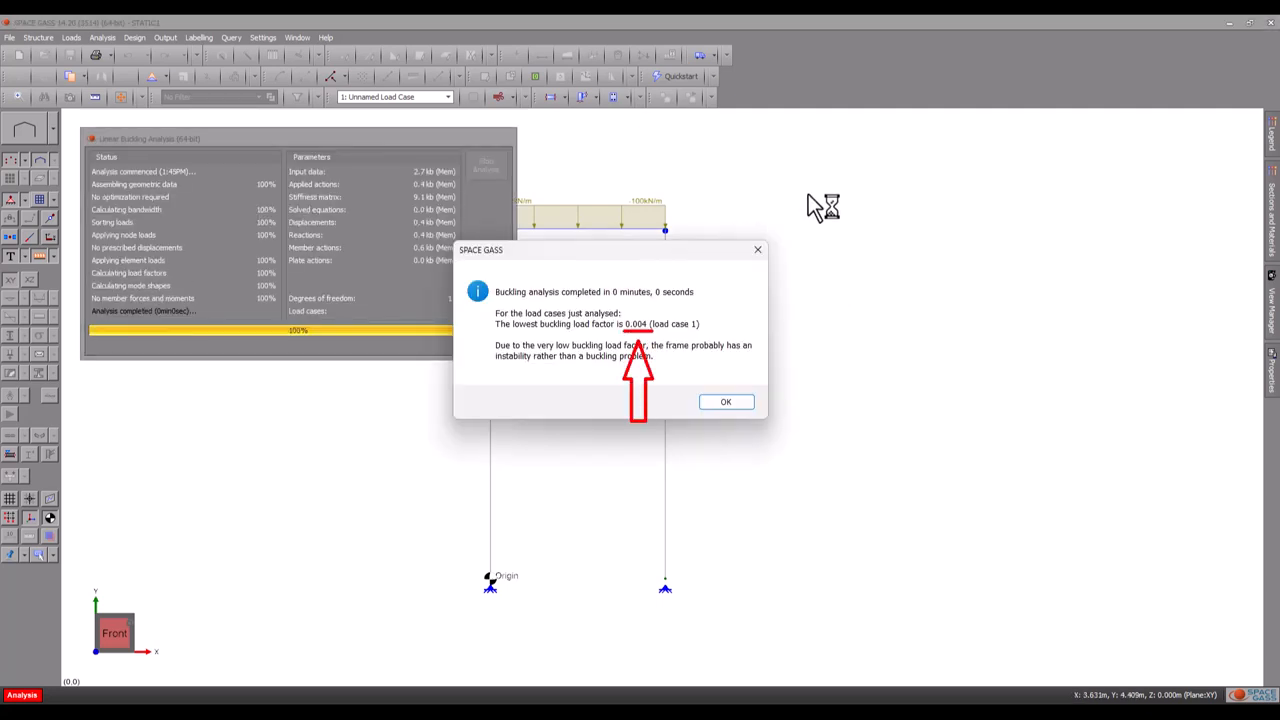
click(726, 401)
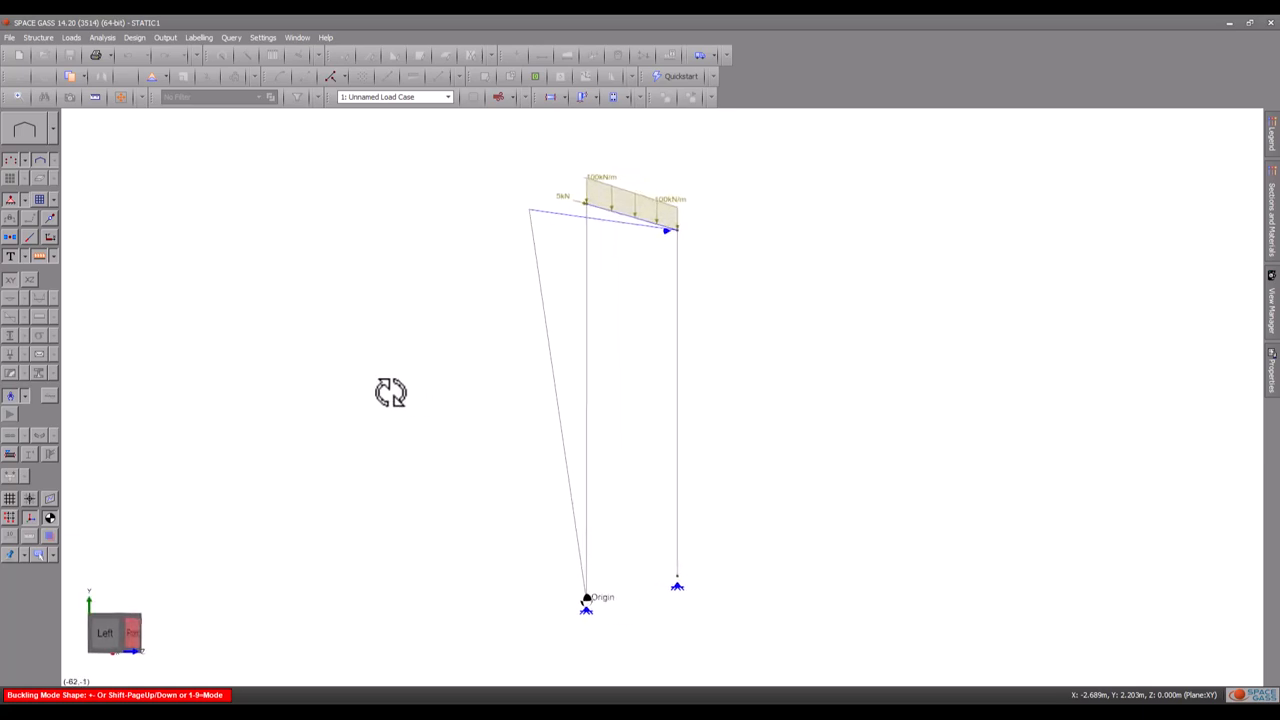
mouse_move(391, 406)
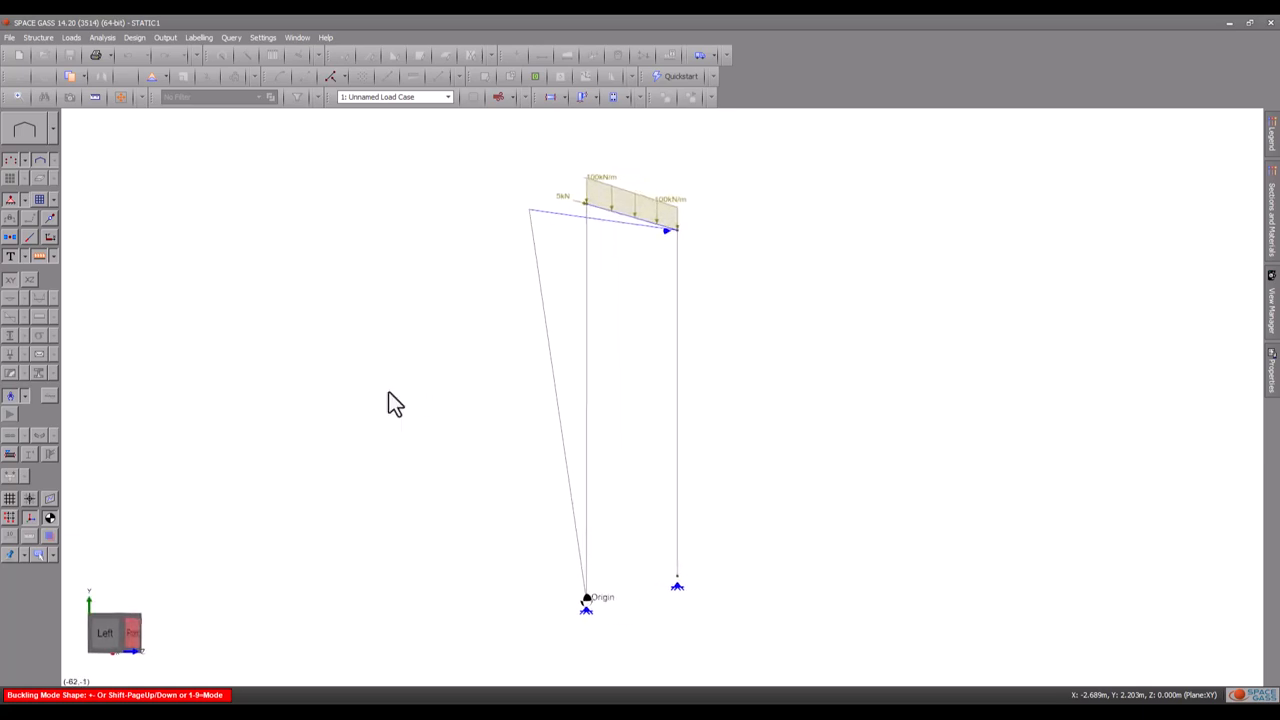